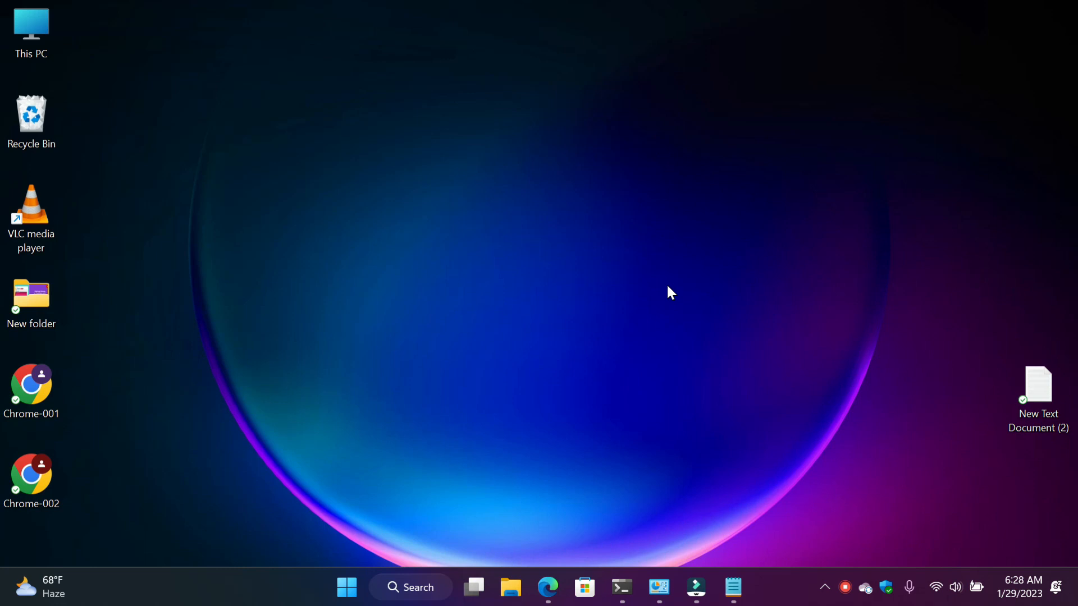
mouse_move(116, 417)
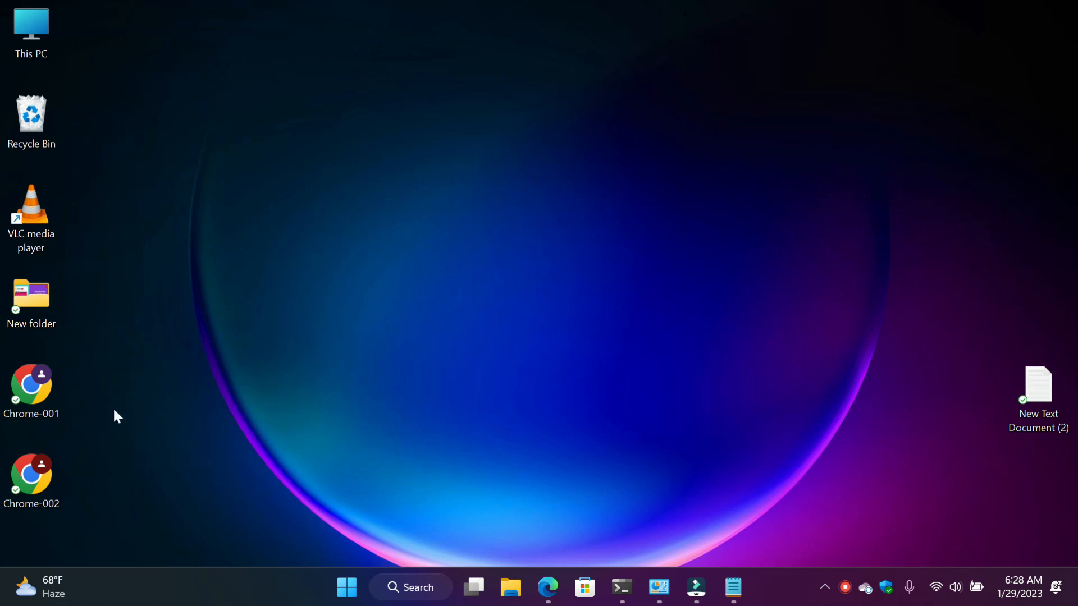
Launch Chrome from the Chrome-002 desktop shortcut.
left_click(31, 474)
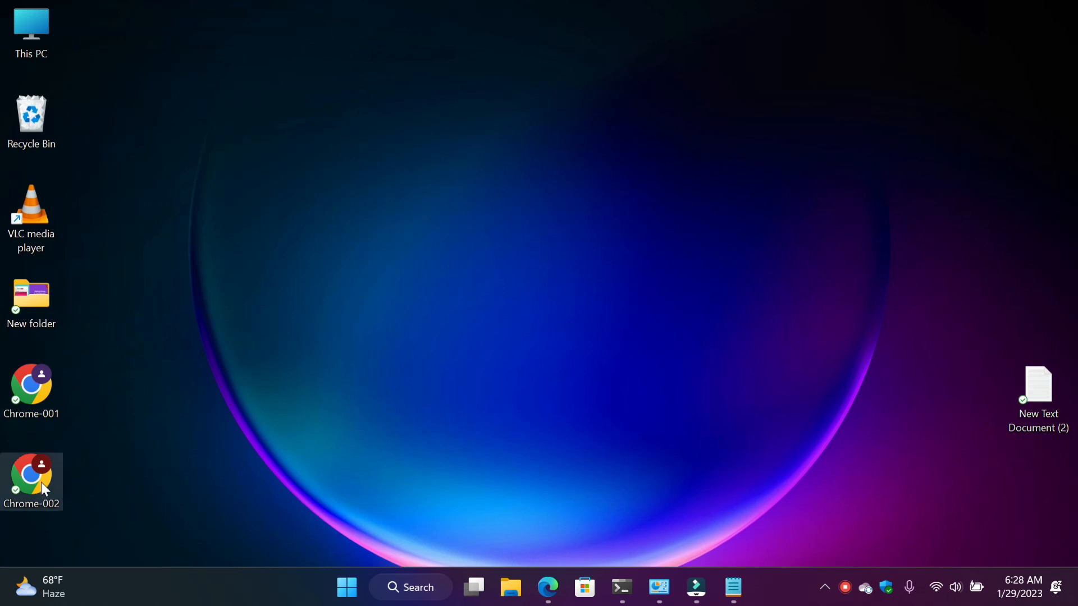
double_click(31, 481)
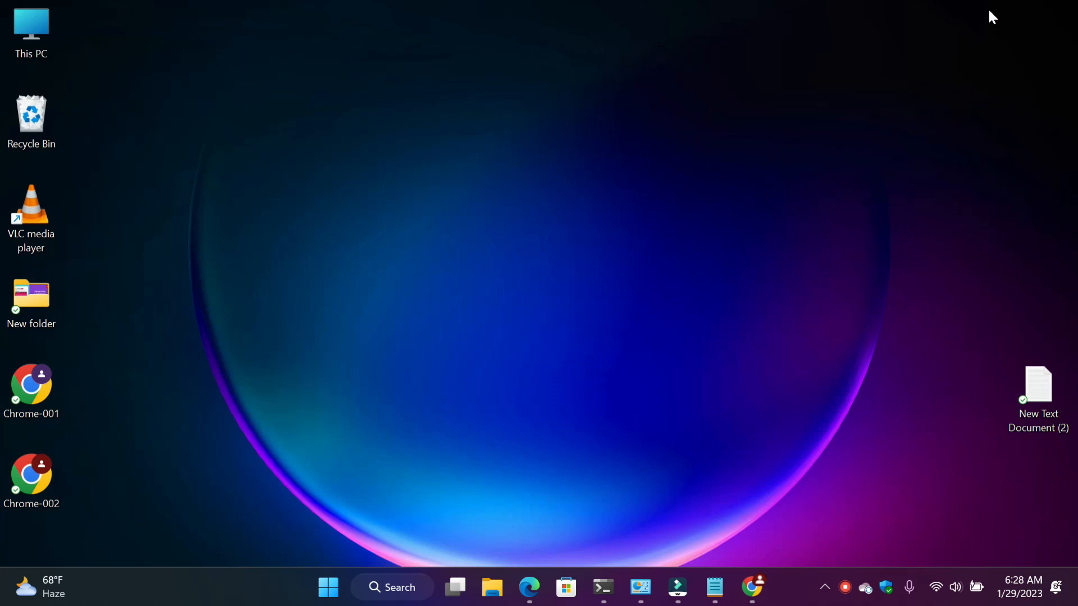
mouse_move(753, 588)
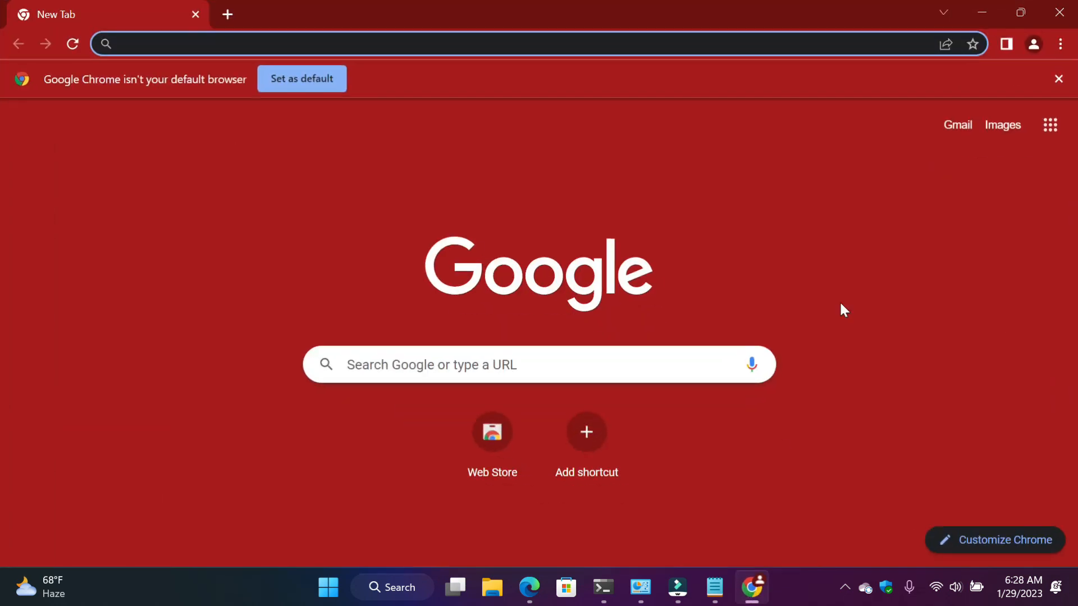
Add an account-less Chrome profile named 'Chrome-003' with a desktop shortcut.
left_click(1032, 44)
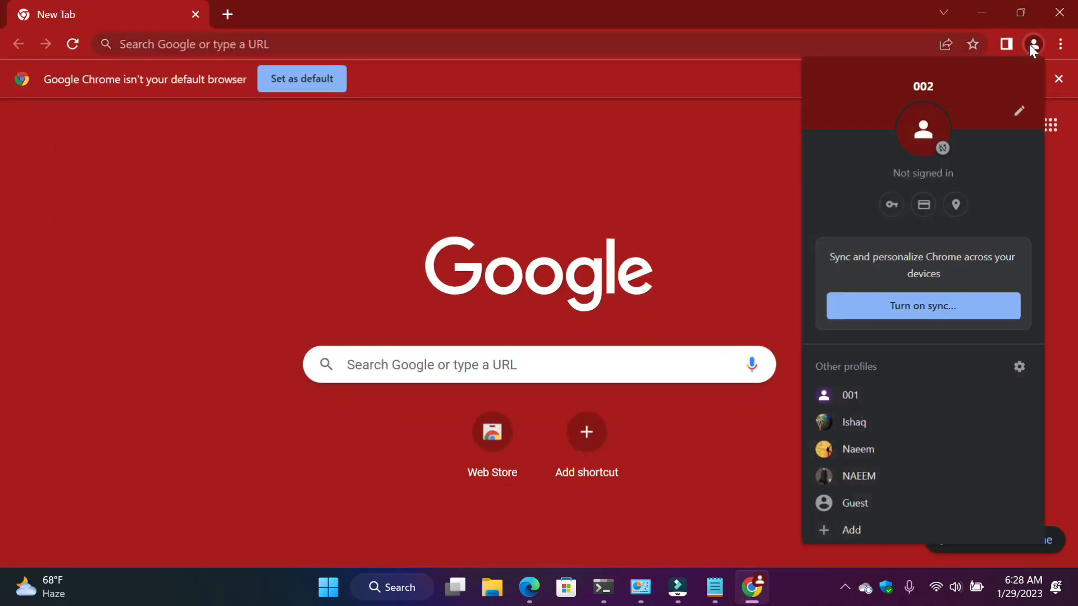
mouse_move(874, 529)
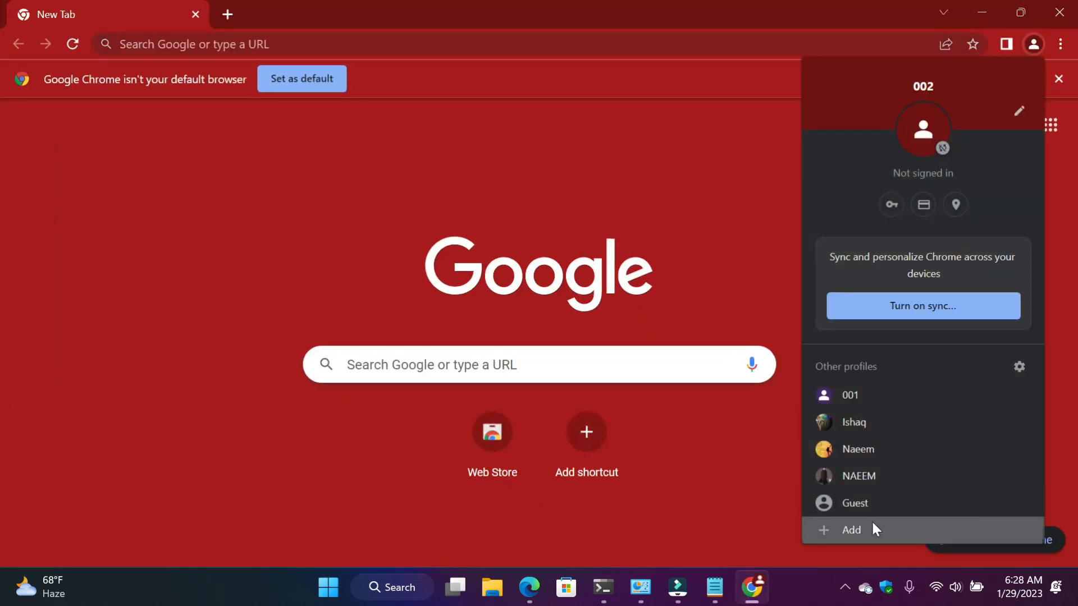
left_click(851, 529)
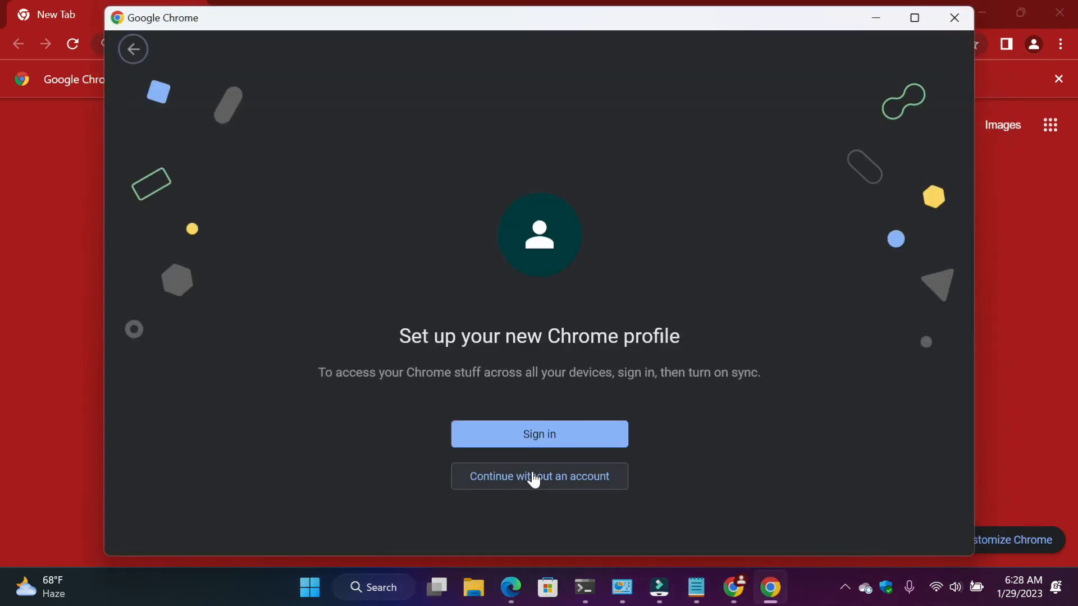
left_click(539, 476)
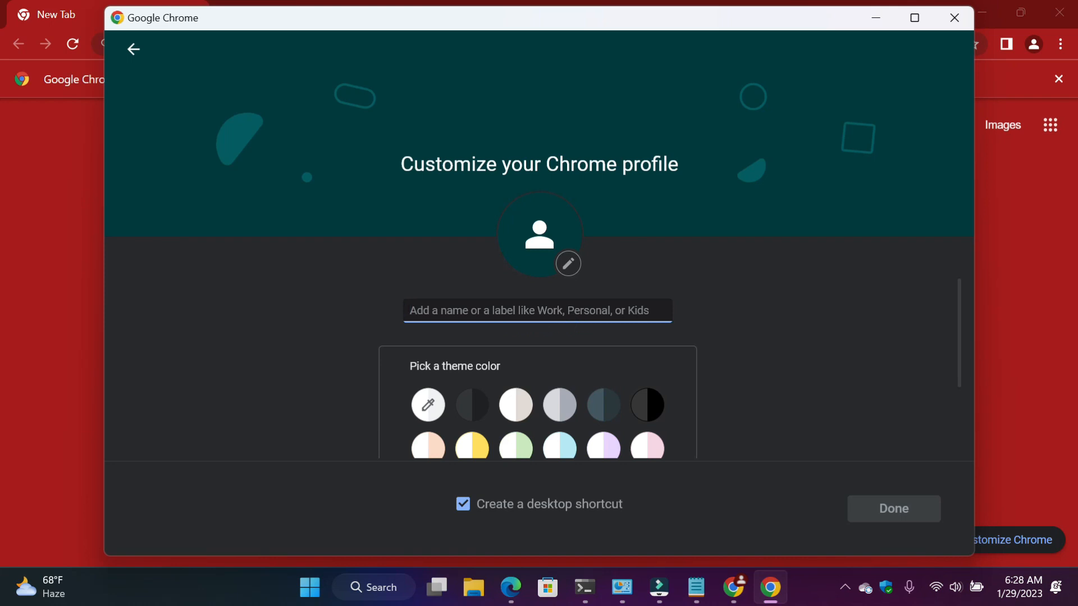
type("Cho")
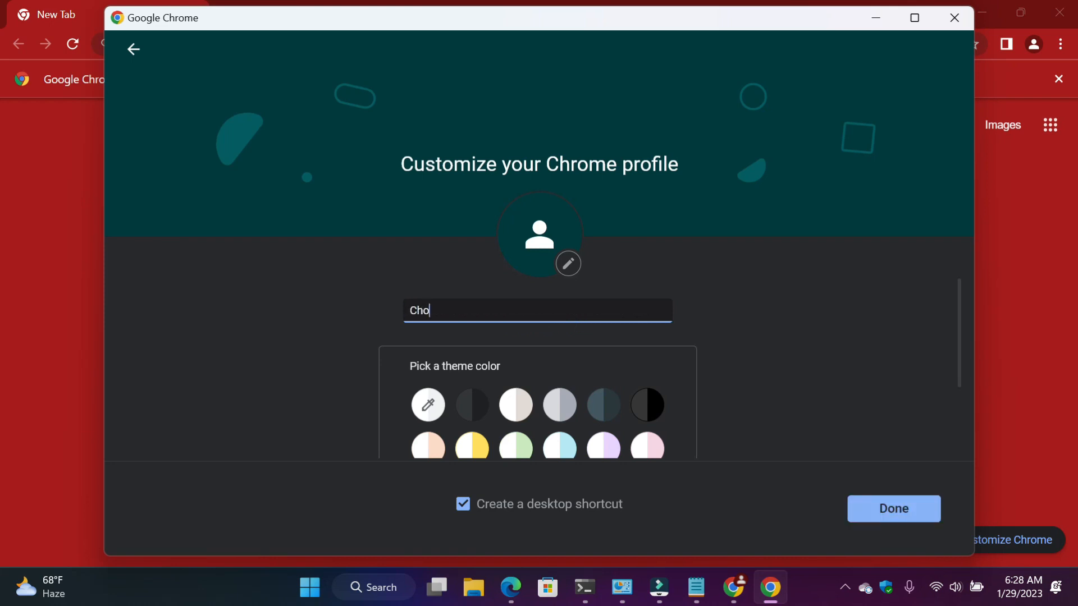
type("rome")
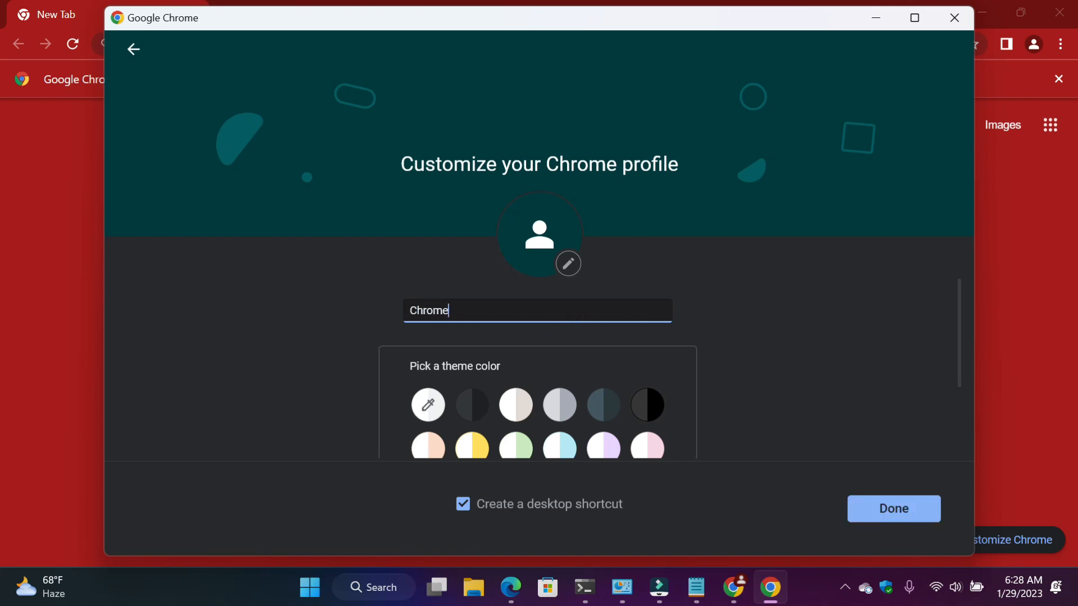
type("-00")
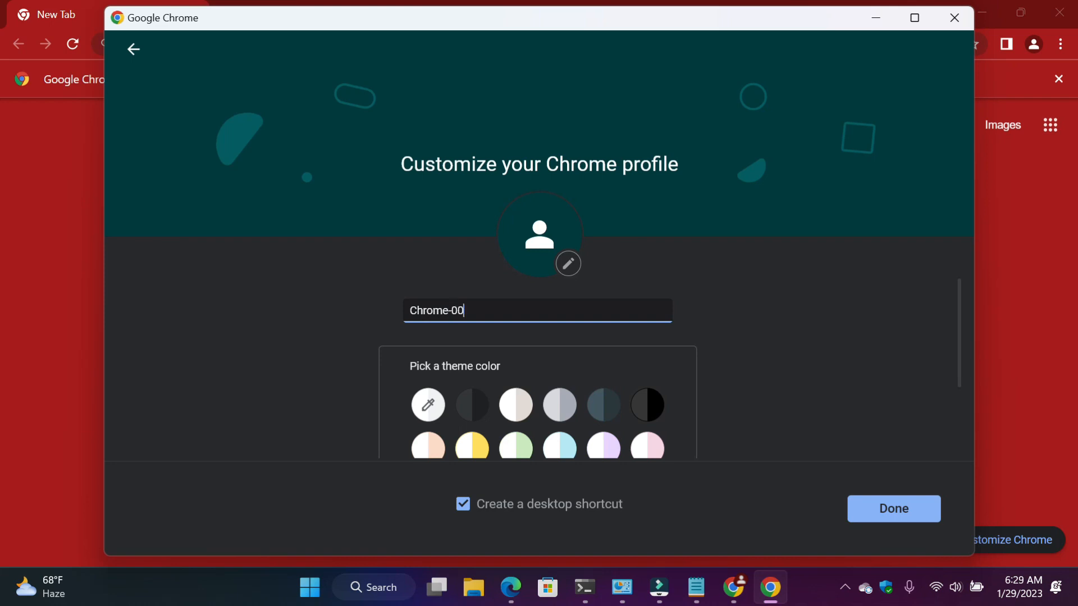
type("3")
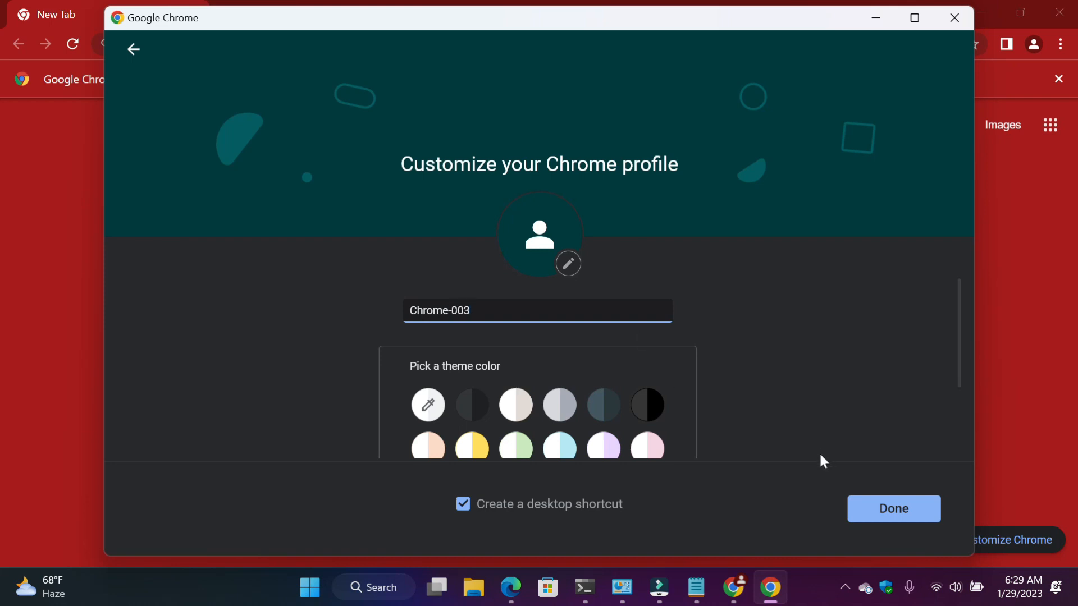
left_click(892, 509)
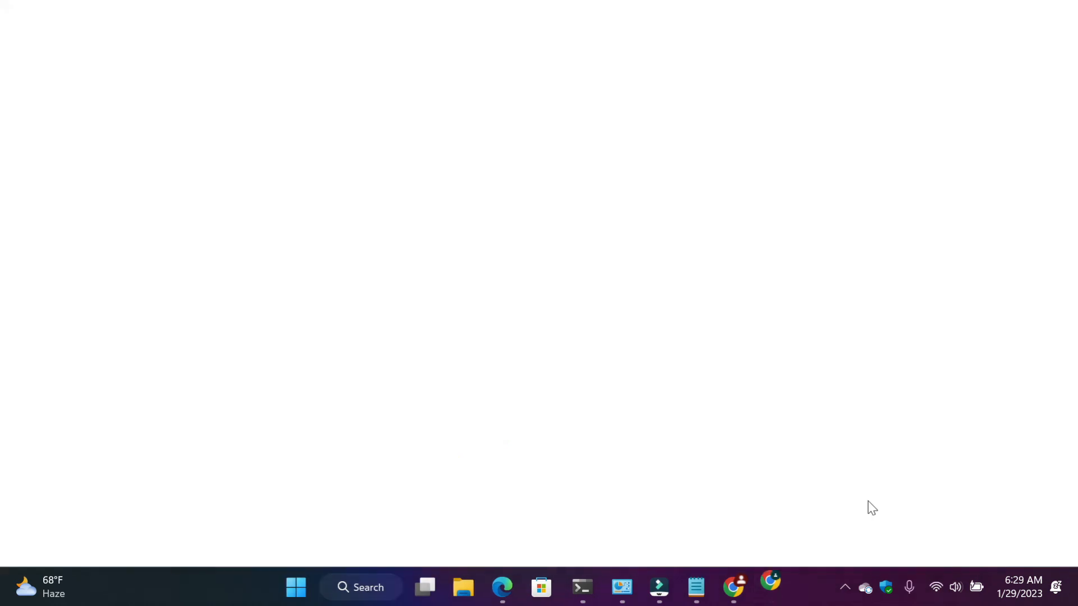
left_click(768, 588)
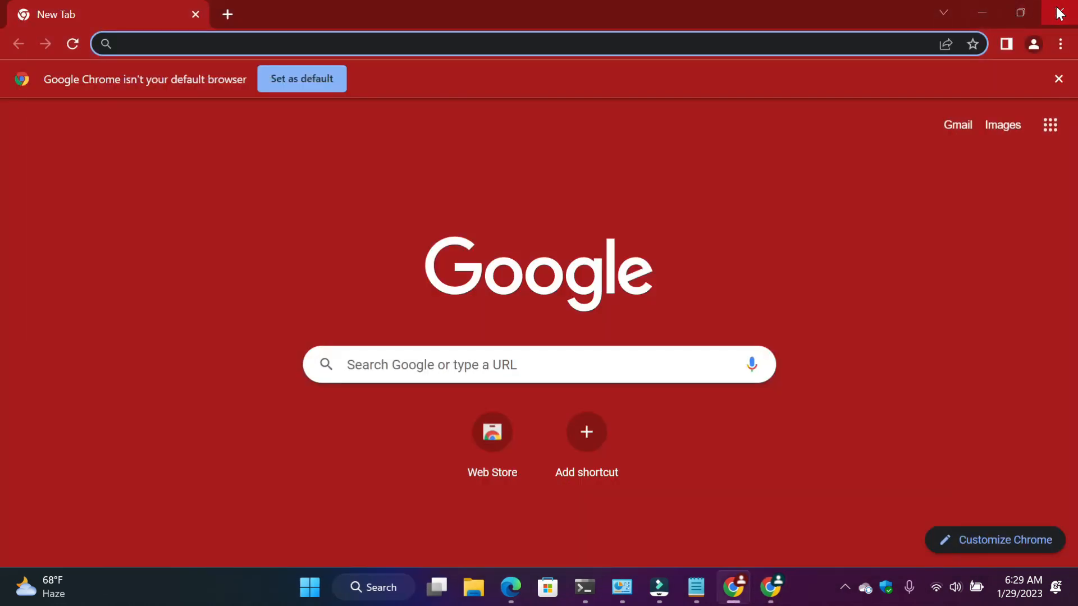
Close Chrome and rename the new profile shortcut to 'Chrome-003'.
left_click(1061, 13)
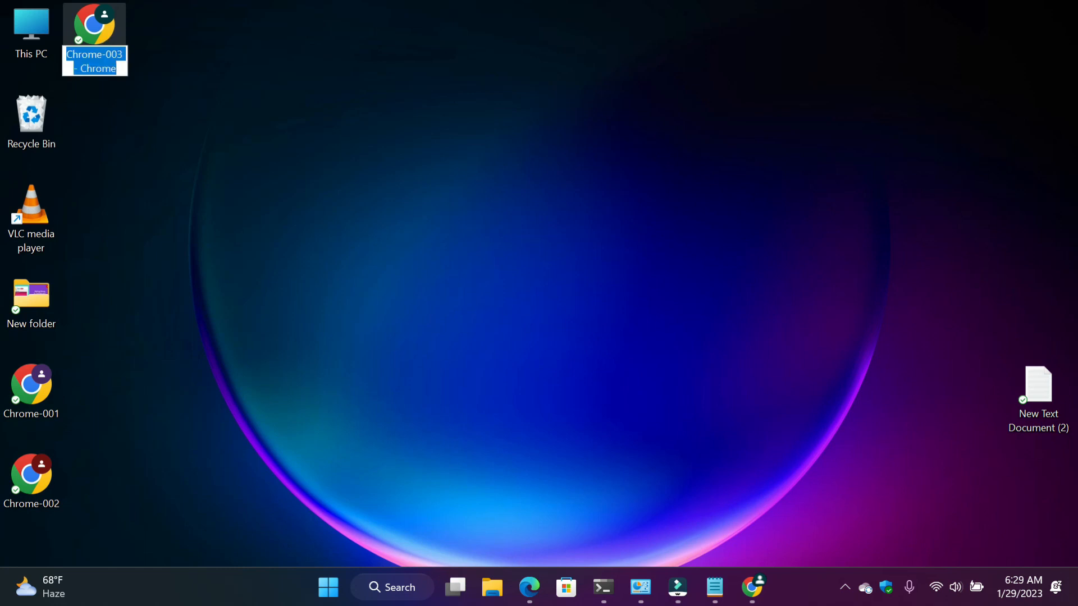
type("C")
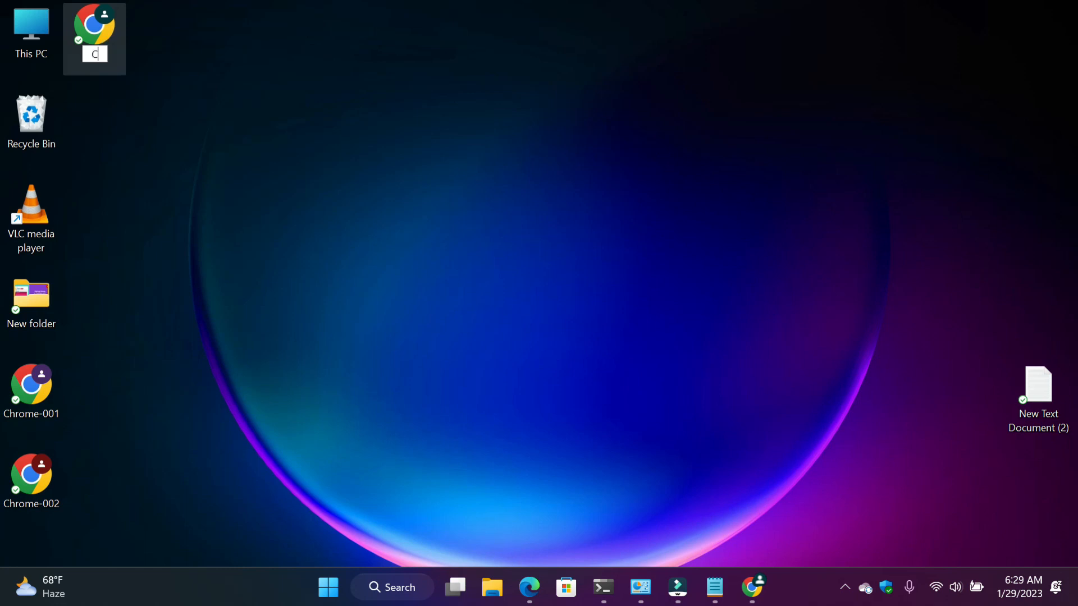
type("Chrome")
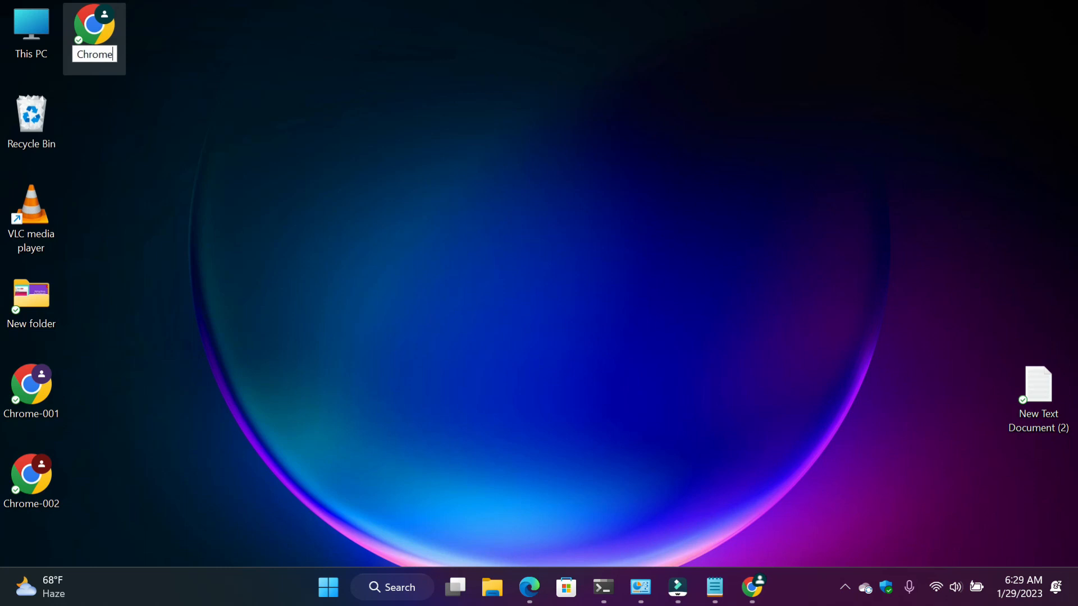
type("-")
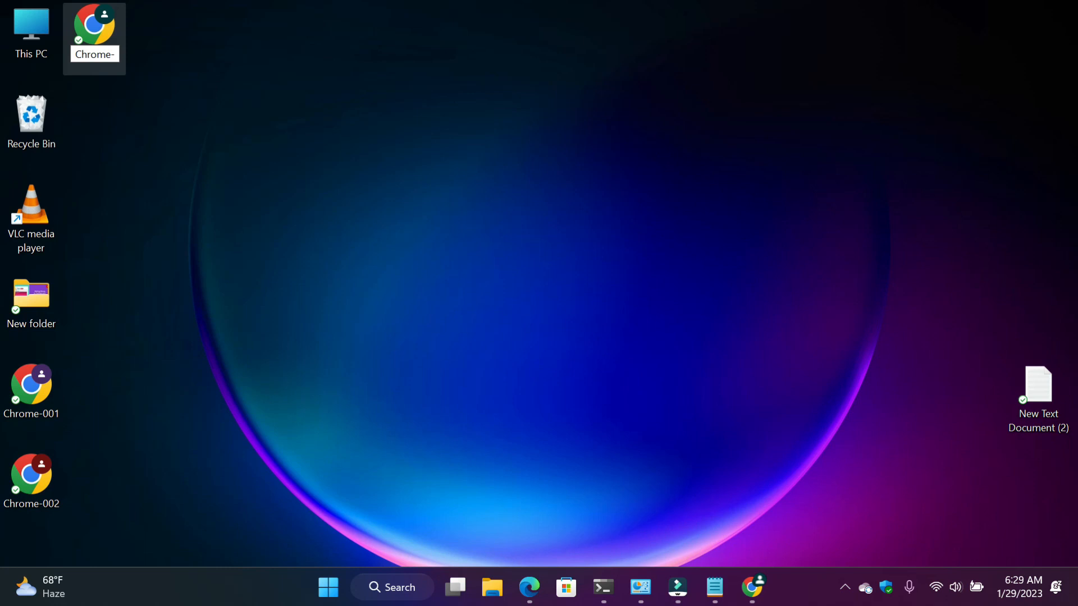
type("Chrome-003")
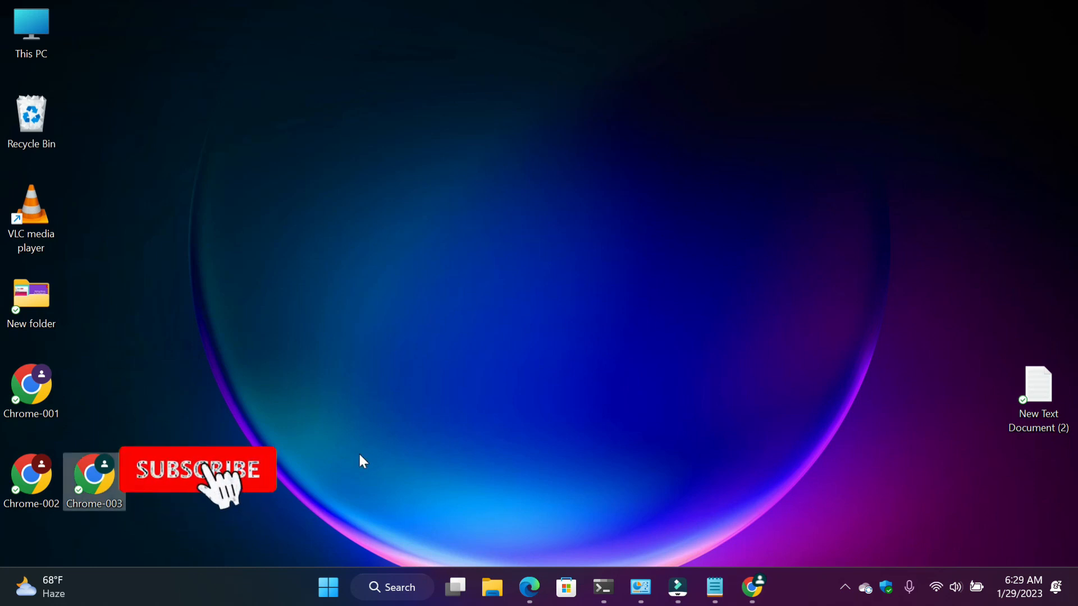
mouse_move(752, 588)
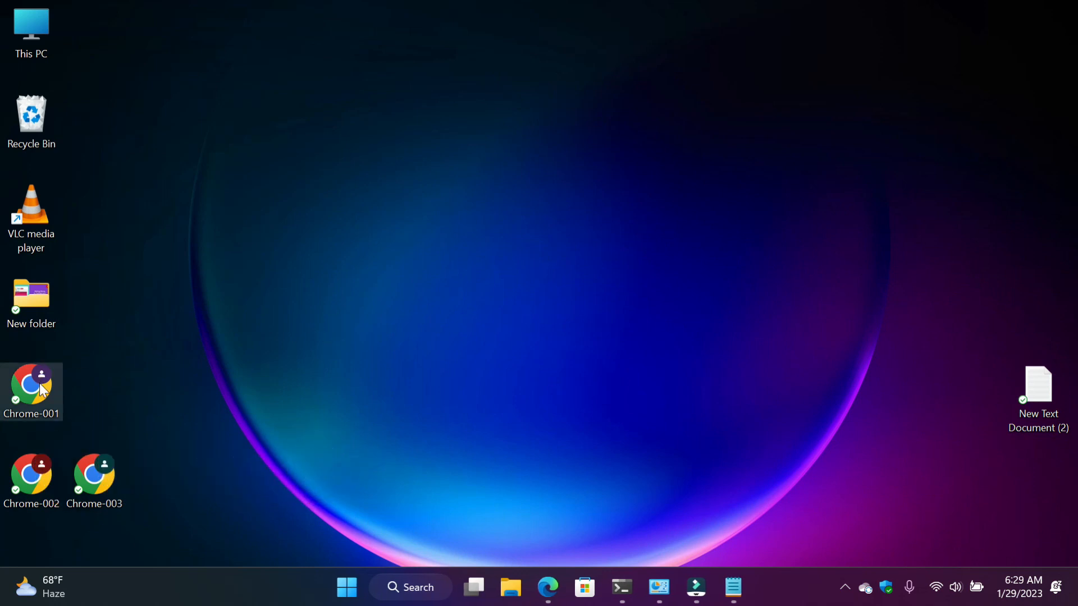
mouse_move(86, 401)
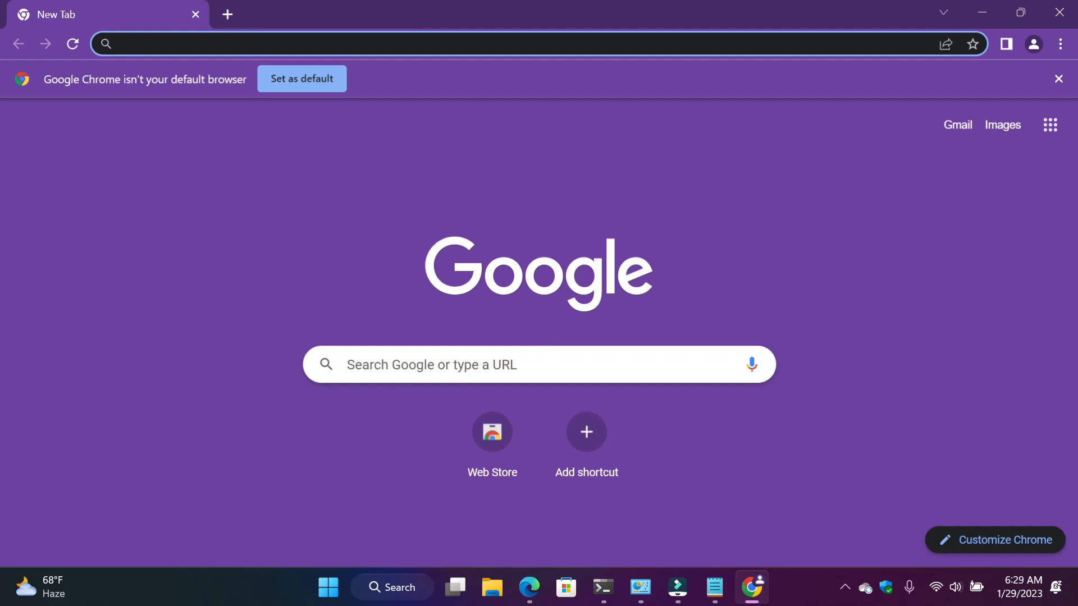
Search 'zenmate for chrome' and open the ZenMate VPN Chrome Web Store page.
type("Z")
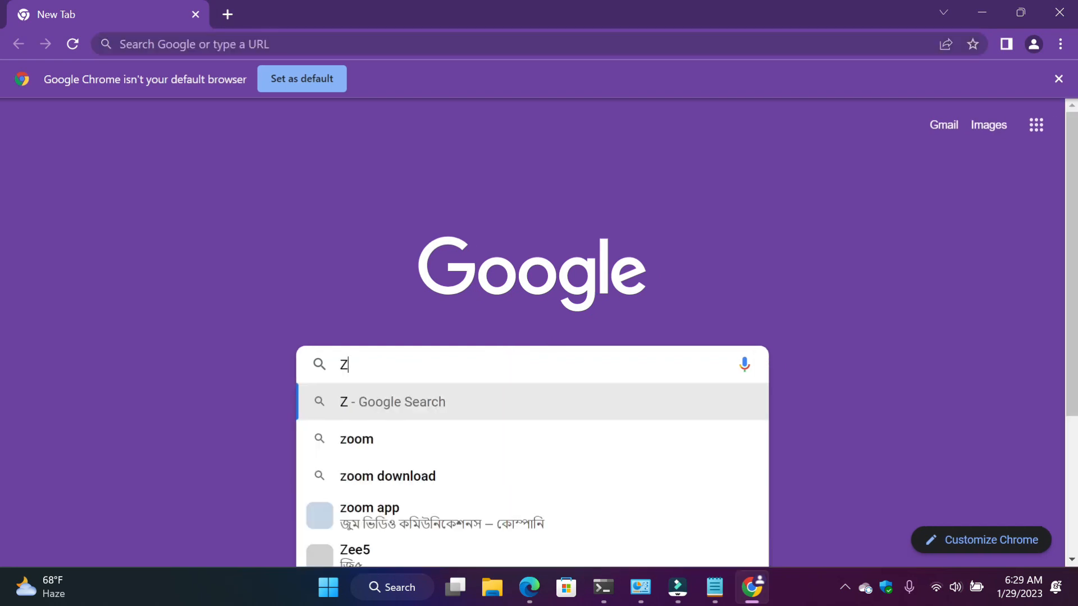
type("enm")
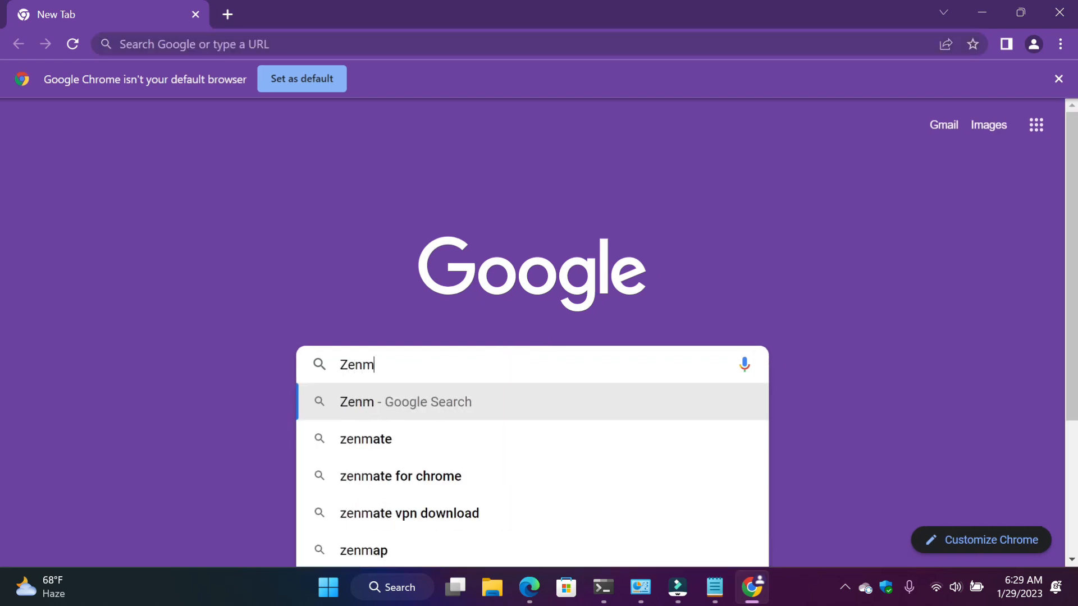
left_click(400, 475)
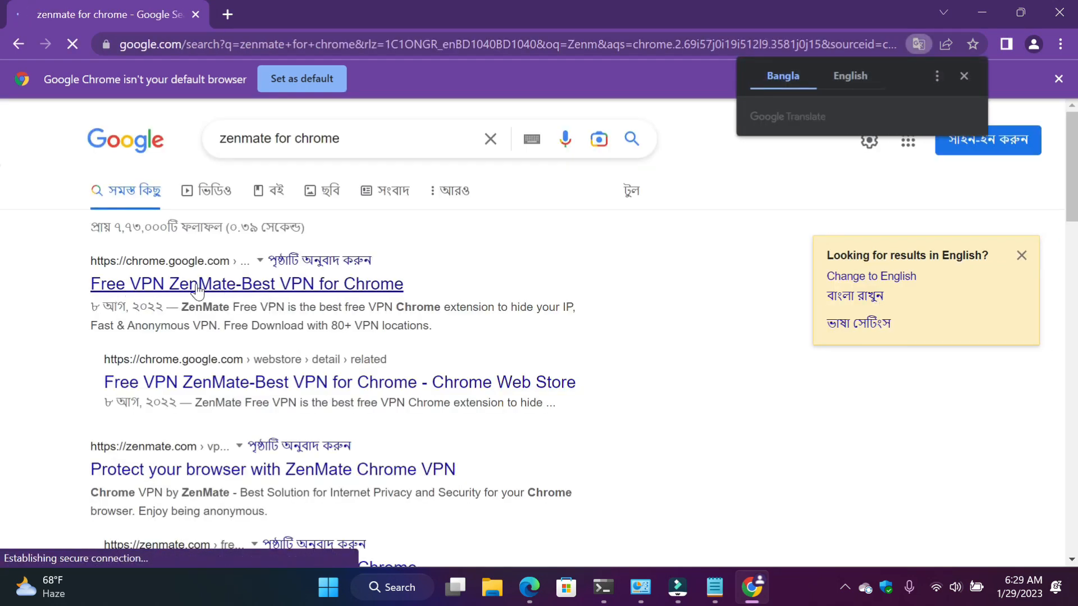
left_click(963, 76)
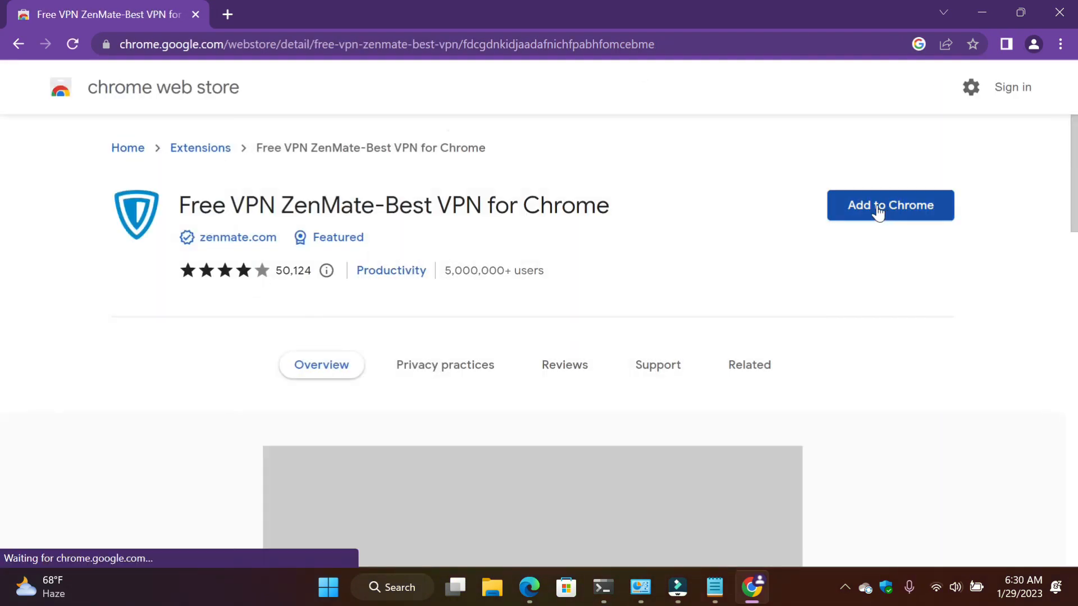
Install the ZenMate free VPN extension, confirming Add extension in the dialog.
left_click(889, 205)
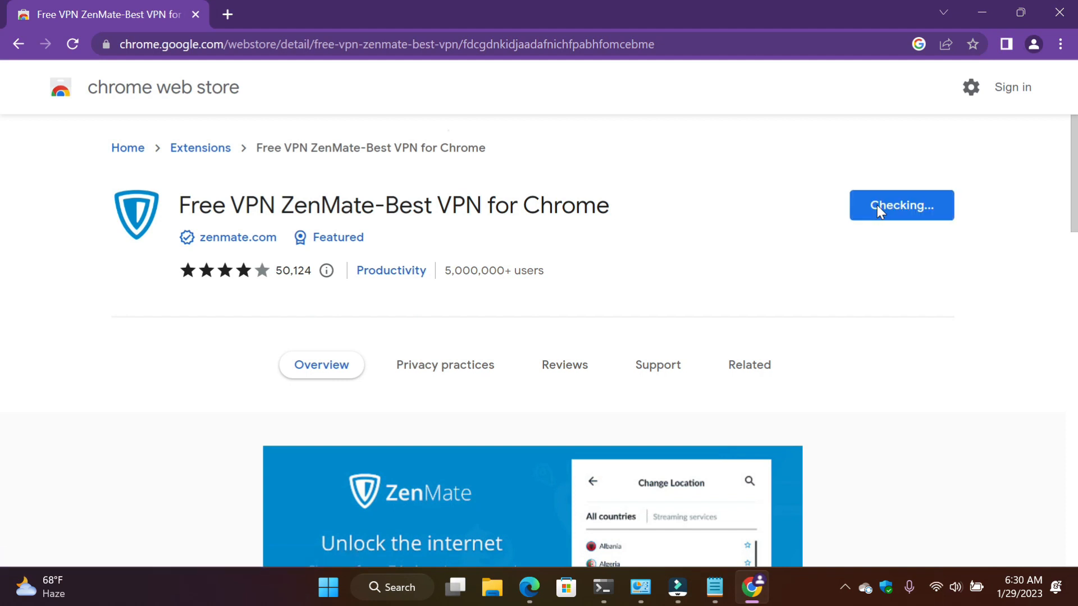
left_click(900, 205)
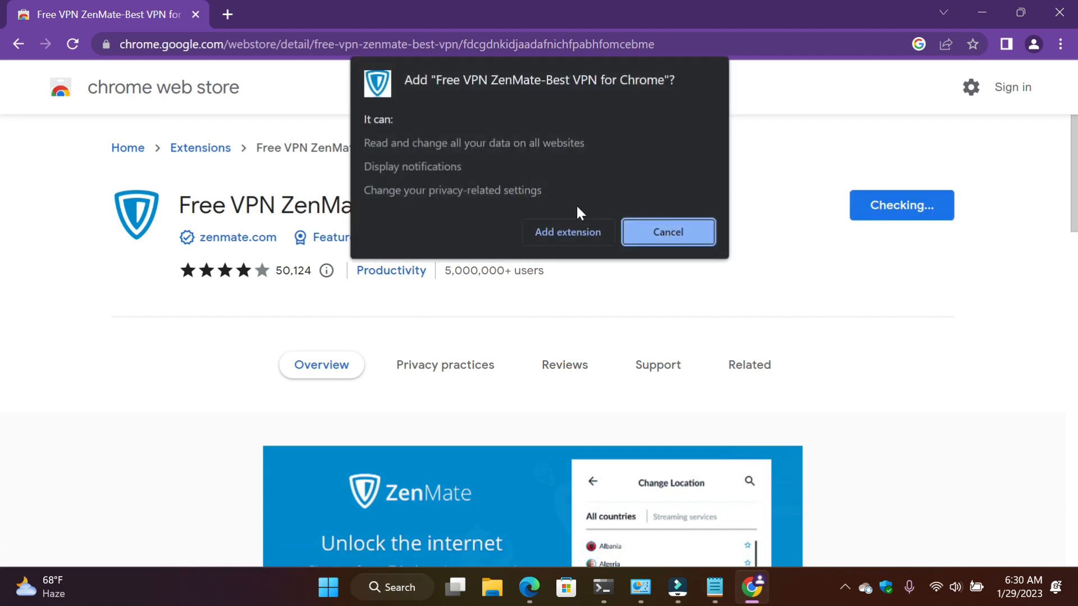
left_click(666, 232)
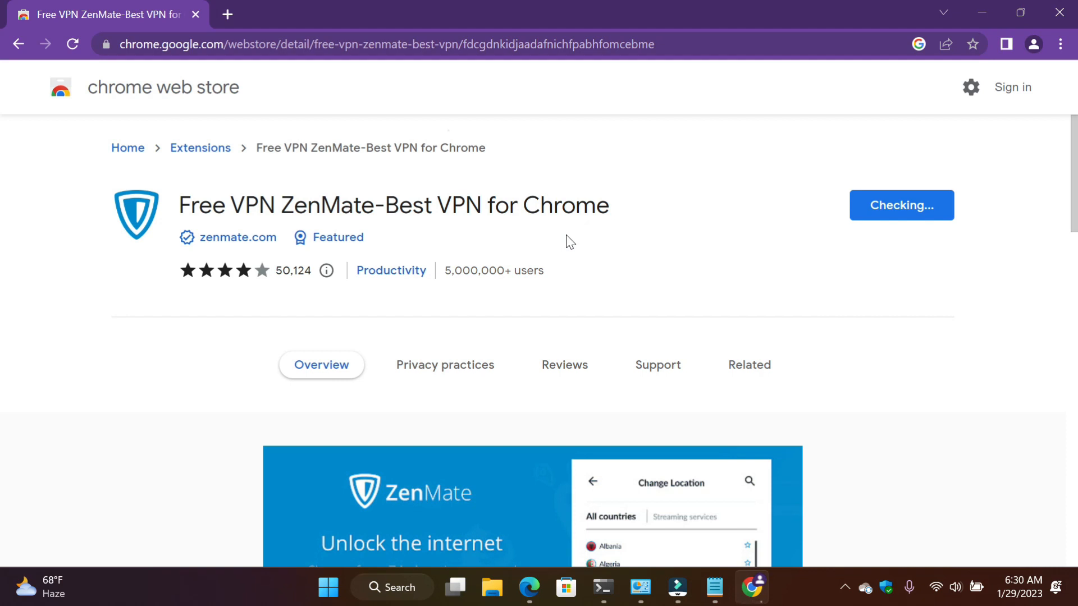
left_click(901, 205)
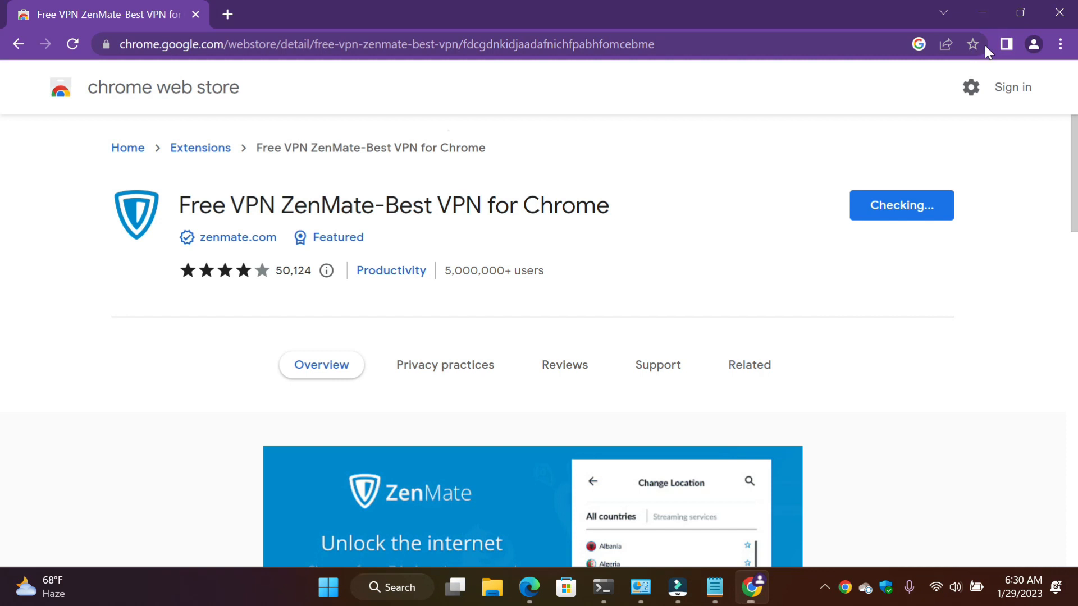
left_click(901, 205)
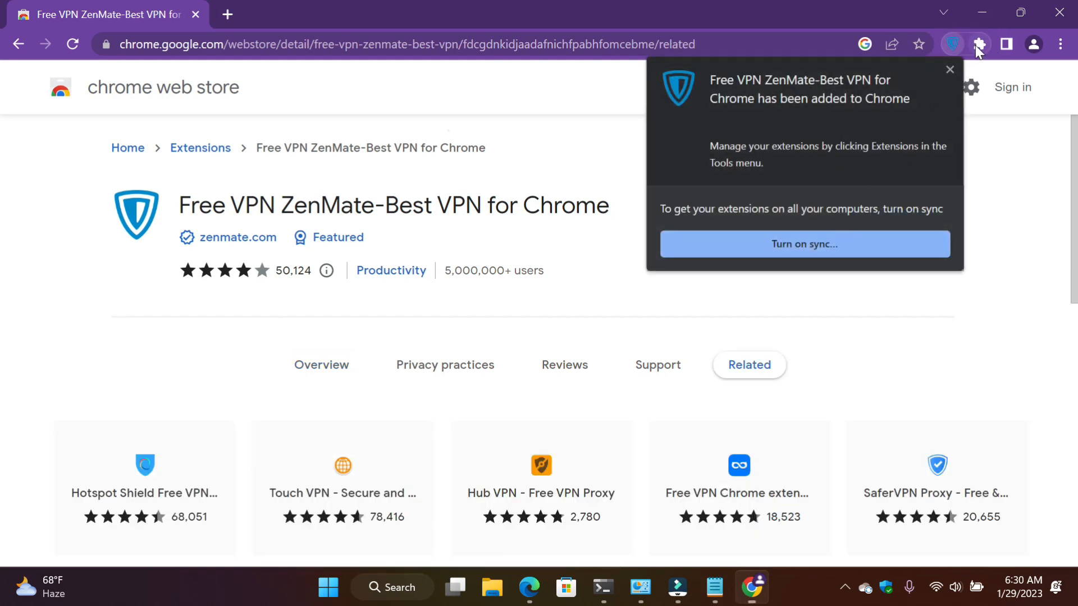
left_click(976, 43)
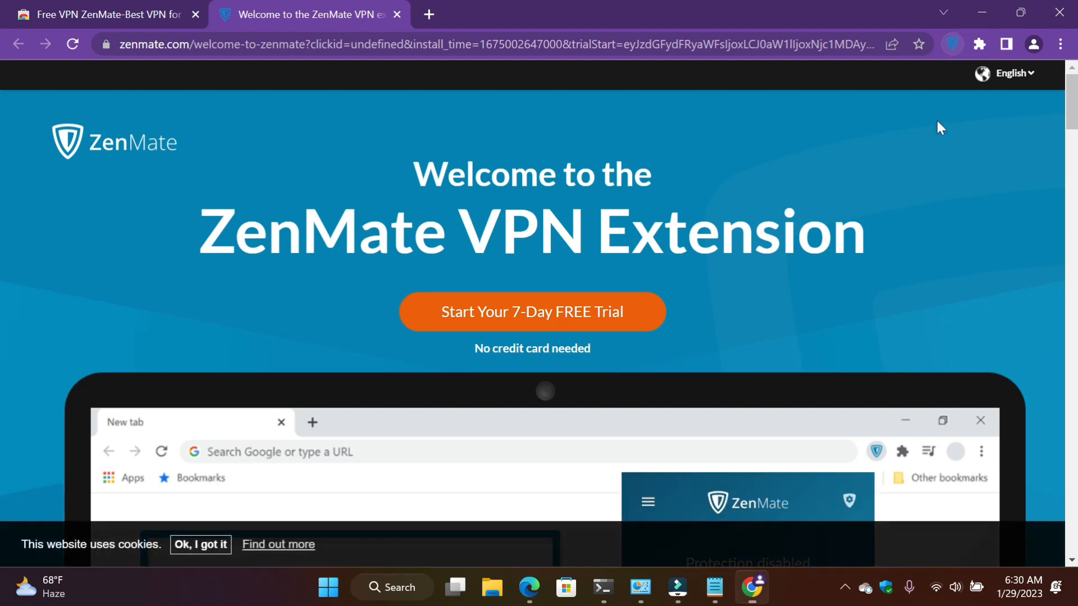
mouse_move(955, 44)
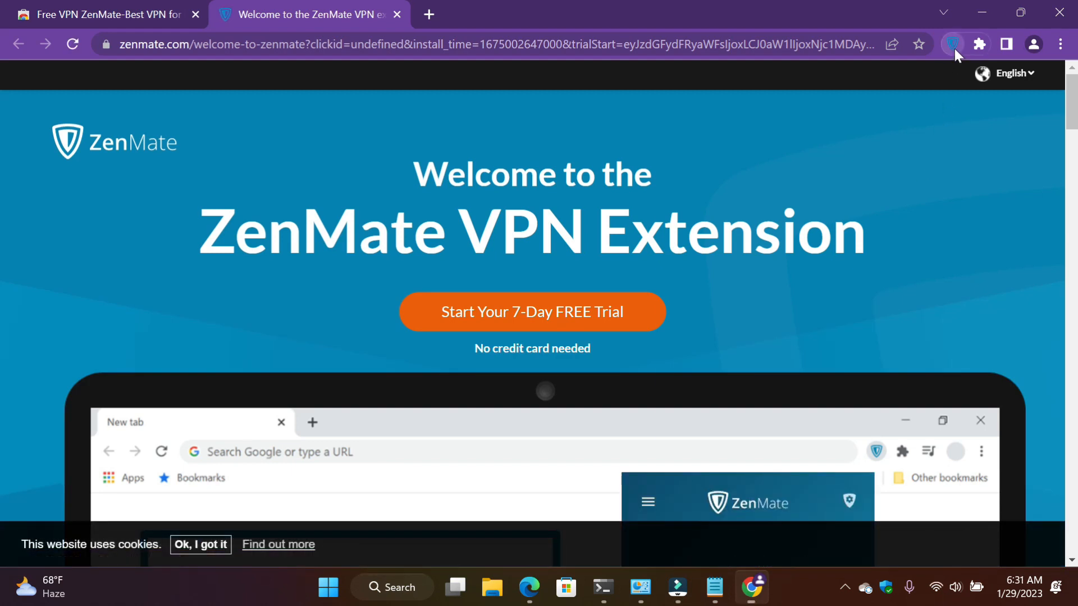
Browse ZenMate's server location list, all countries locked without Pro.
left_click(955, 43)
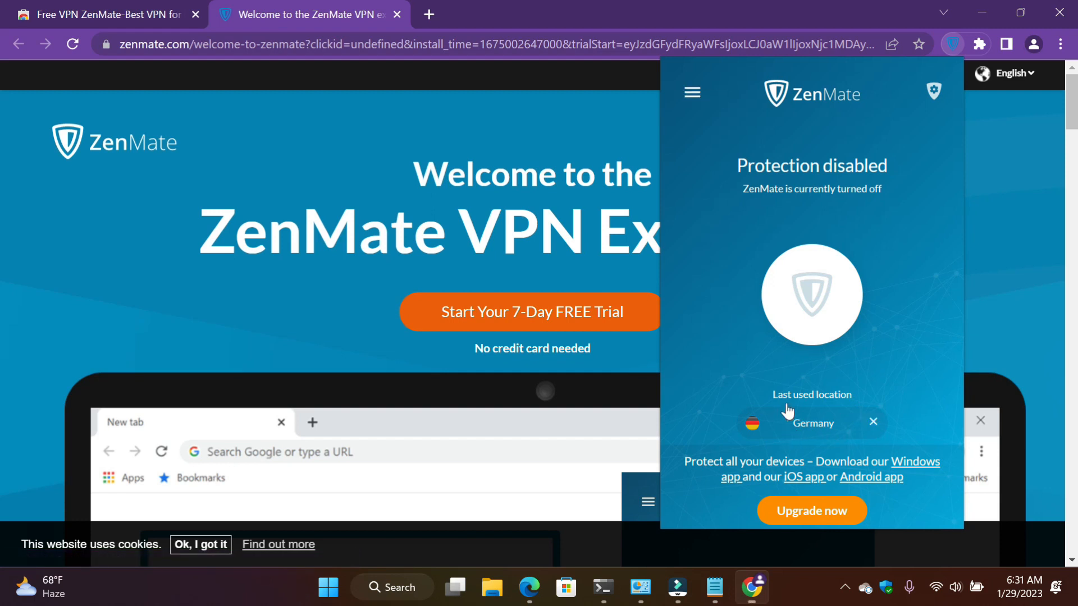
mouse_move(834, 433)
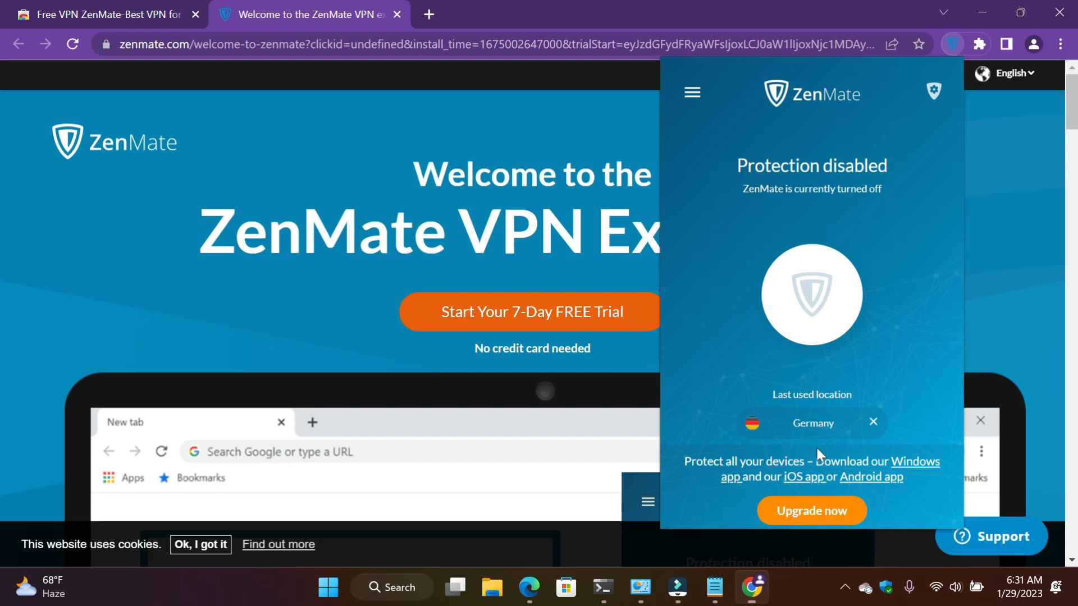
left_click(812, 423)
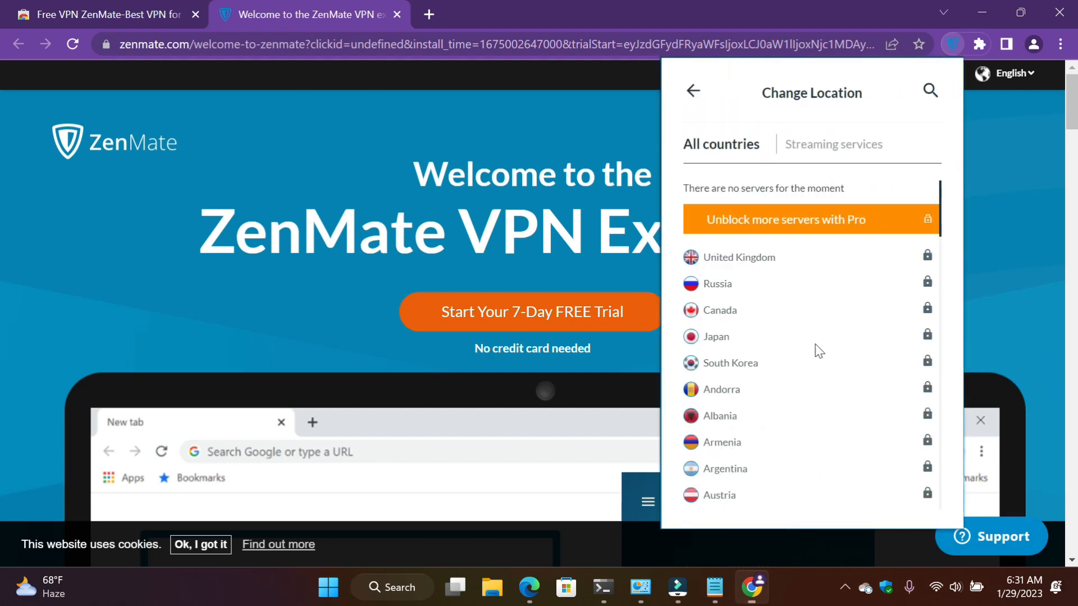
mouse_move(911, 387)
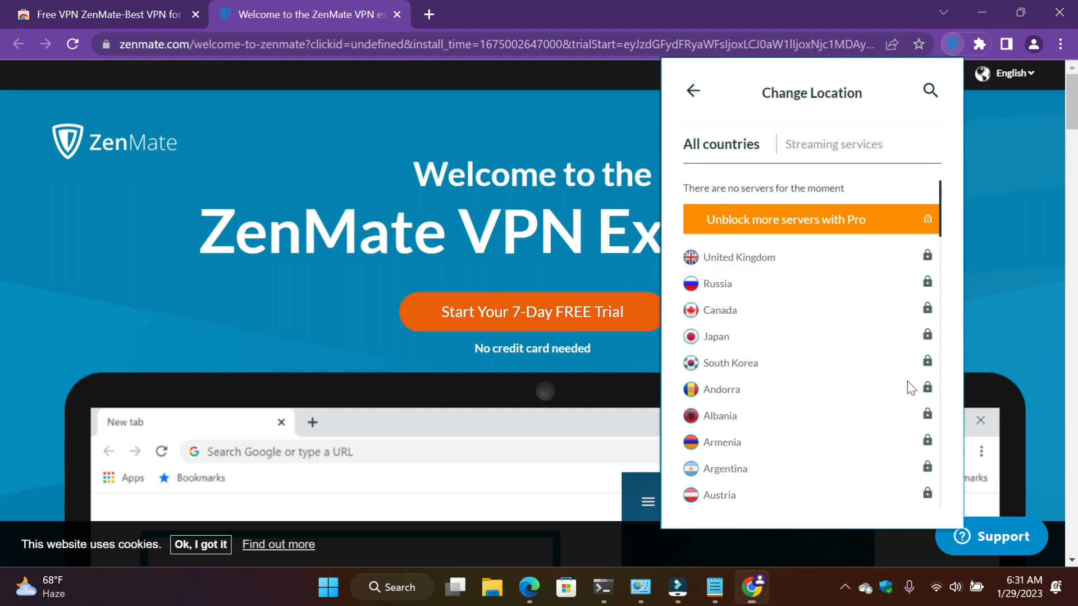
scroll("down", 3)
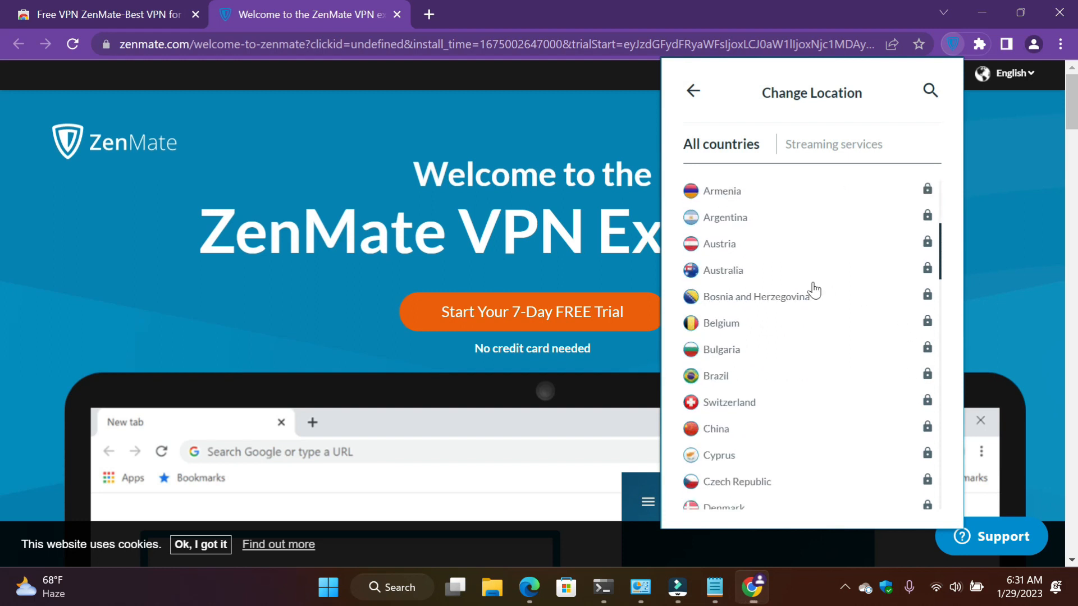
scroll("down", 3)
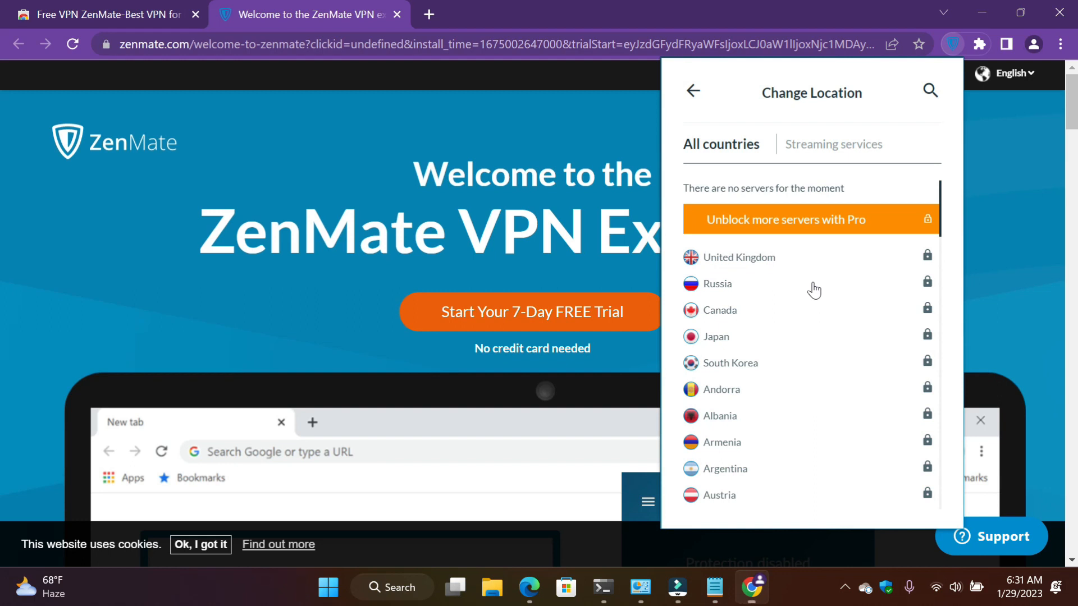
mouse_move(835, 224)
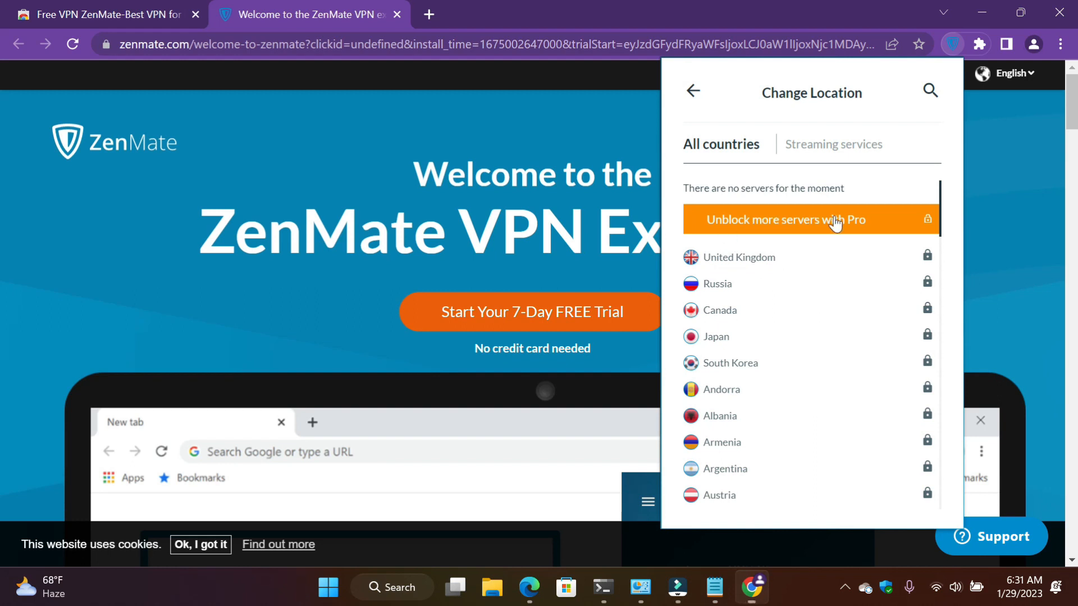
left_click(693, 91)
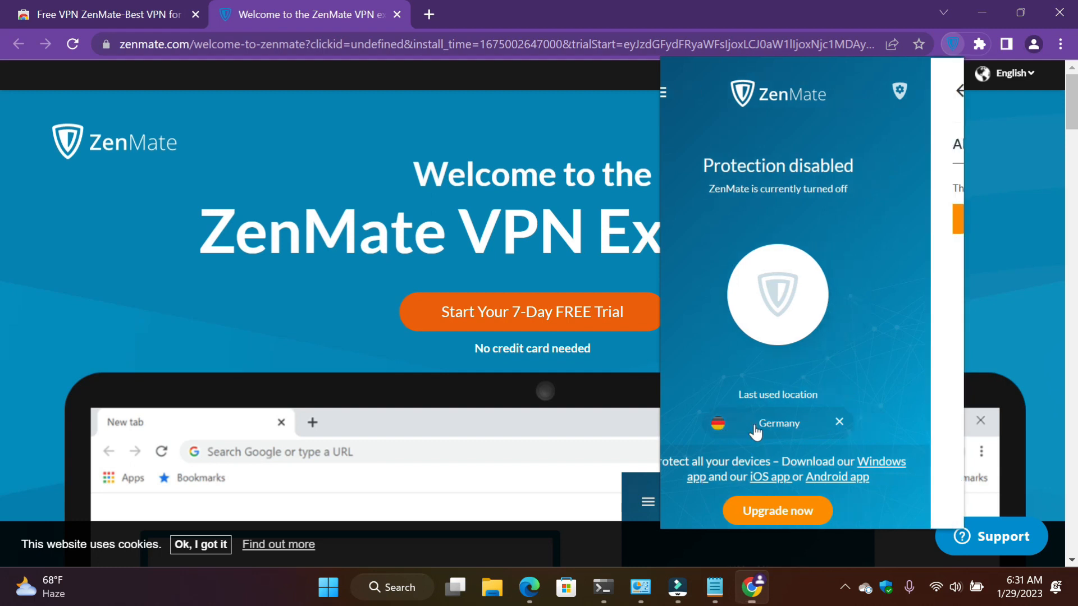
left_click(777, 423)
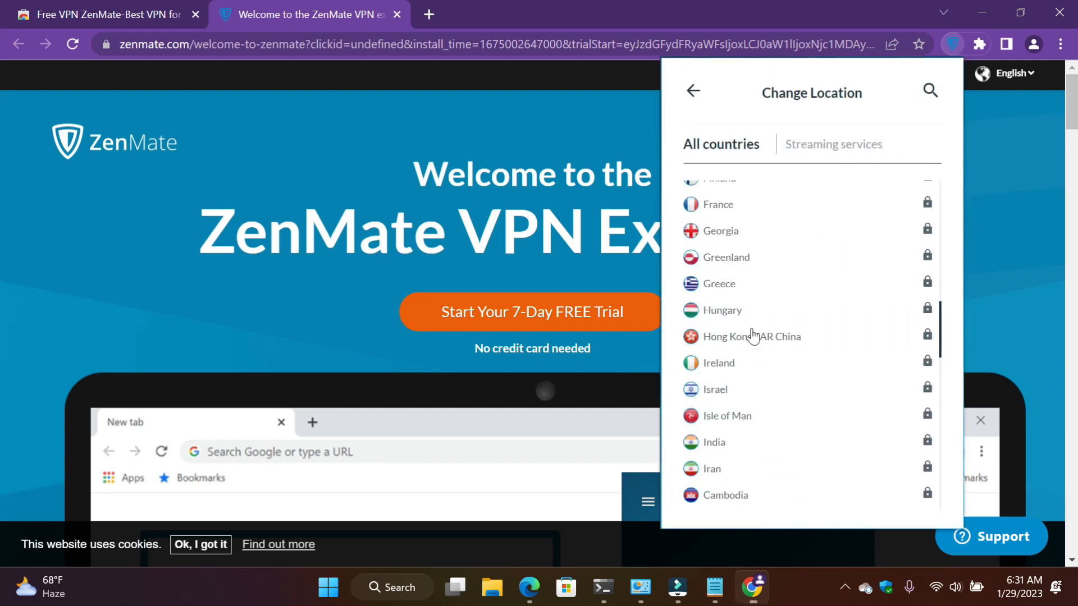
scroll("down", 3)
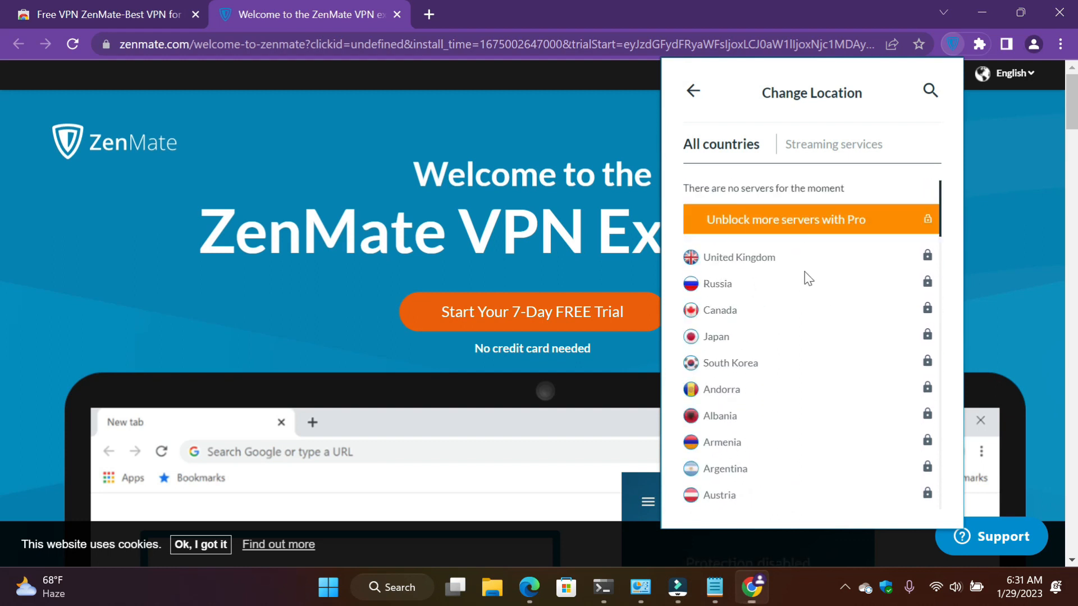
mouse_move(746, 123)
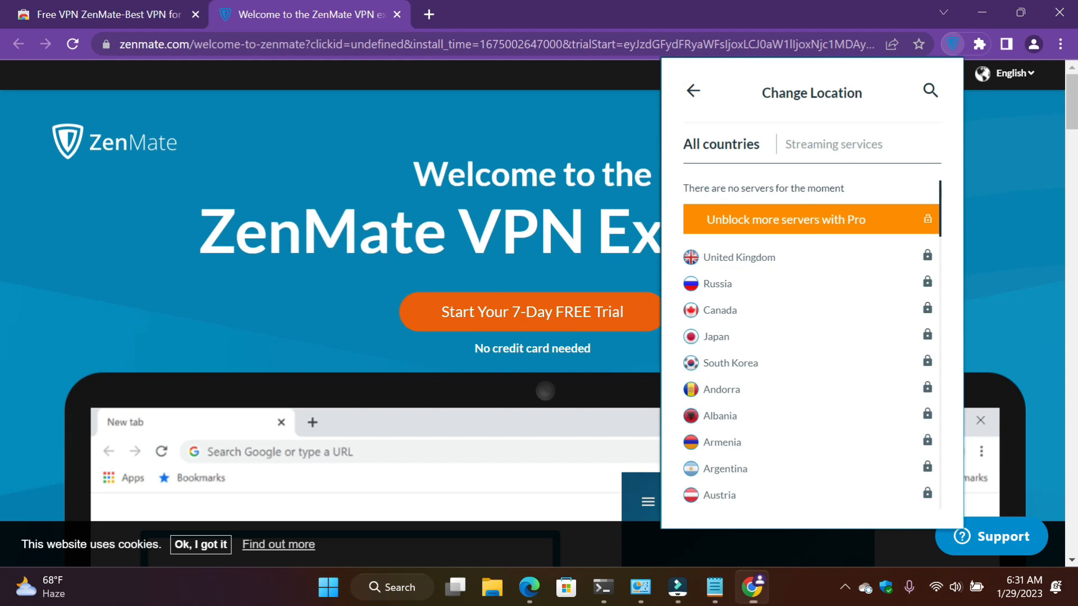
Close the ZenMate welcome and download tabs and the Chrome window.
left_click(428, 14)
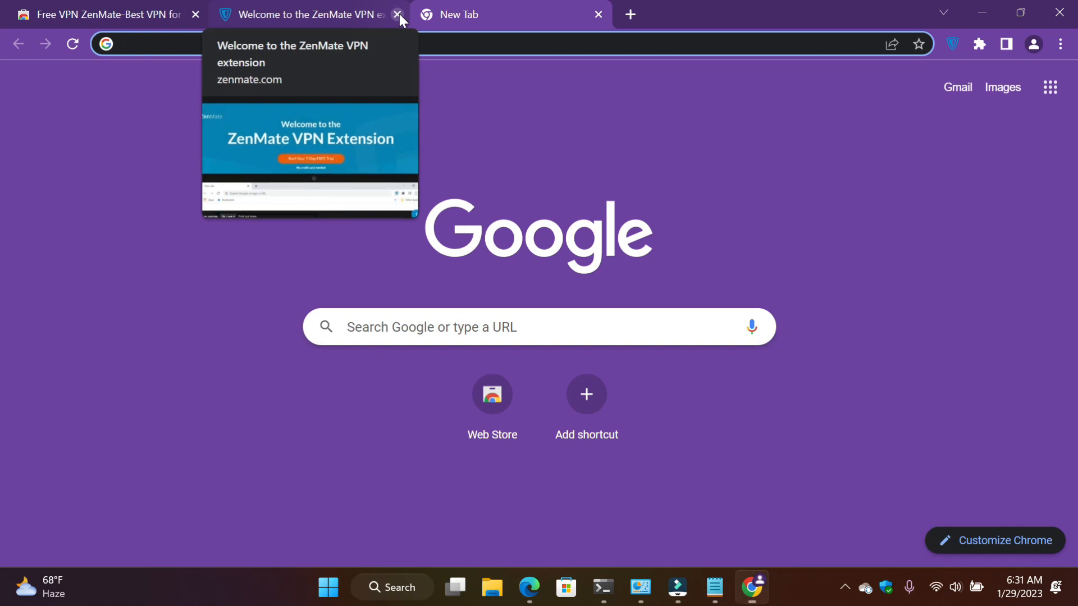
left_click(398, 14)
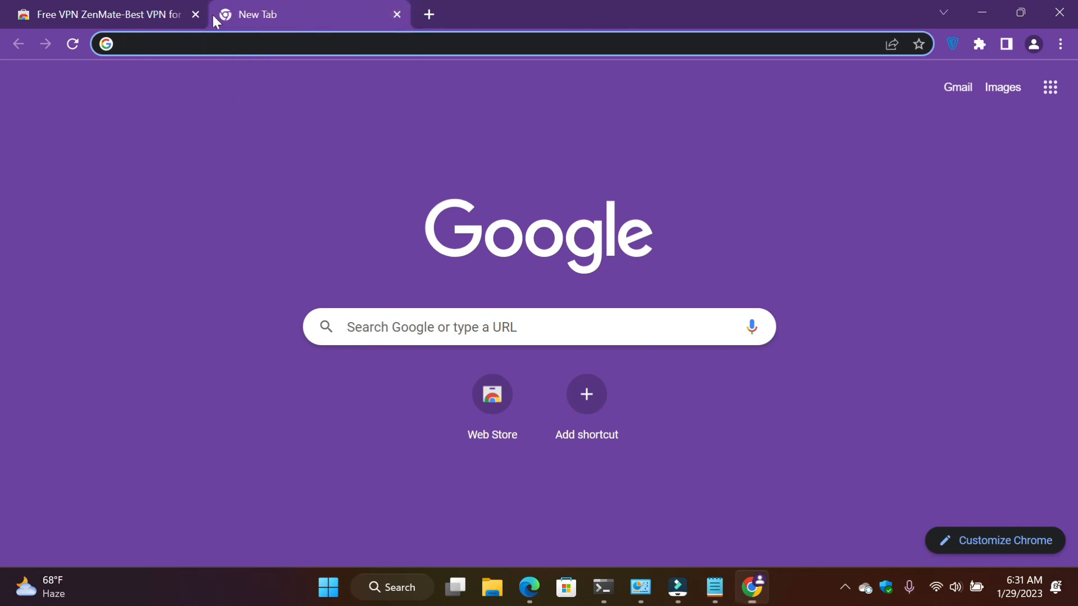
left_click(195, 14)
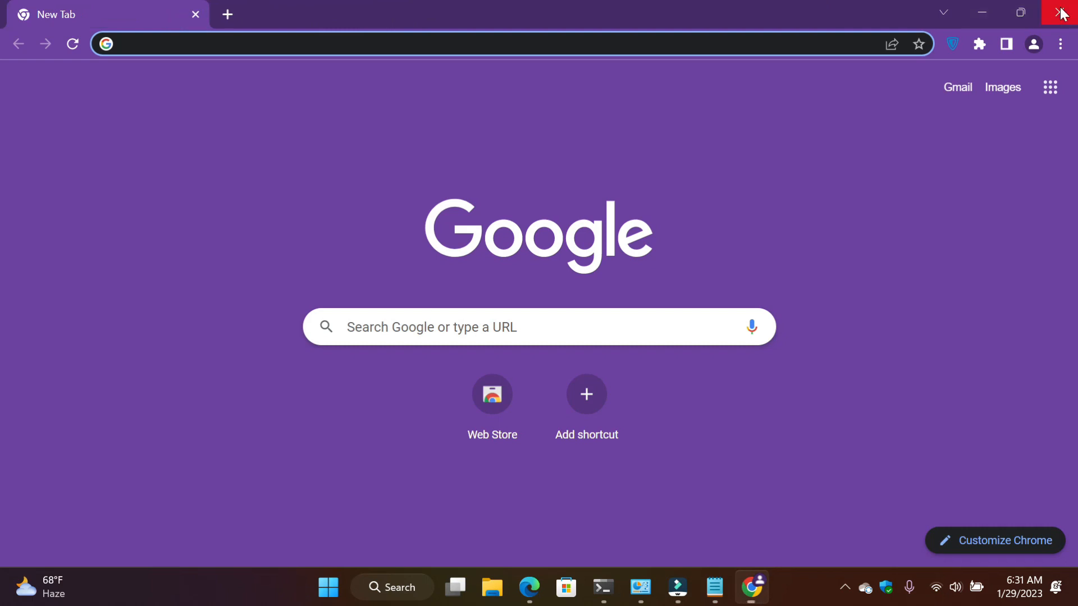
left_click(1060, 12)
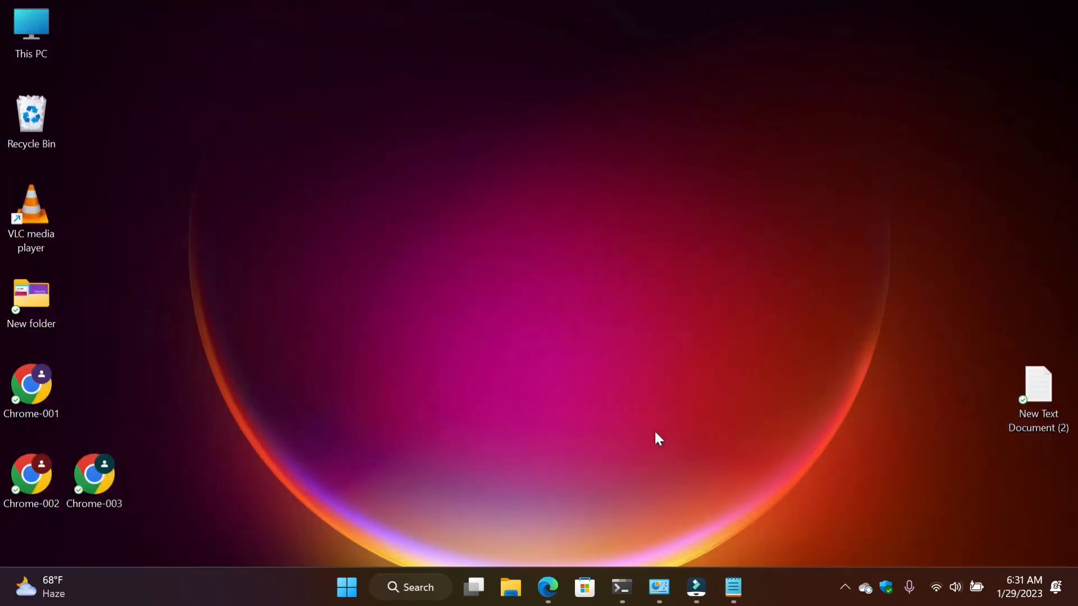
mouse_move(547, 587)
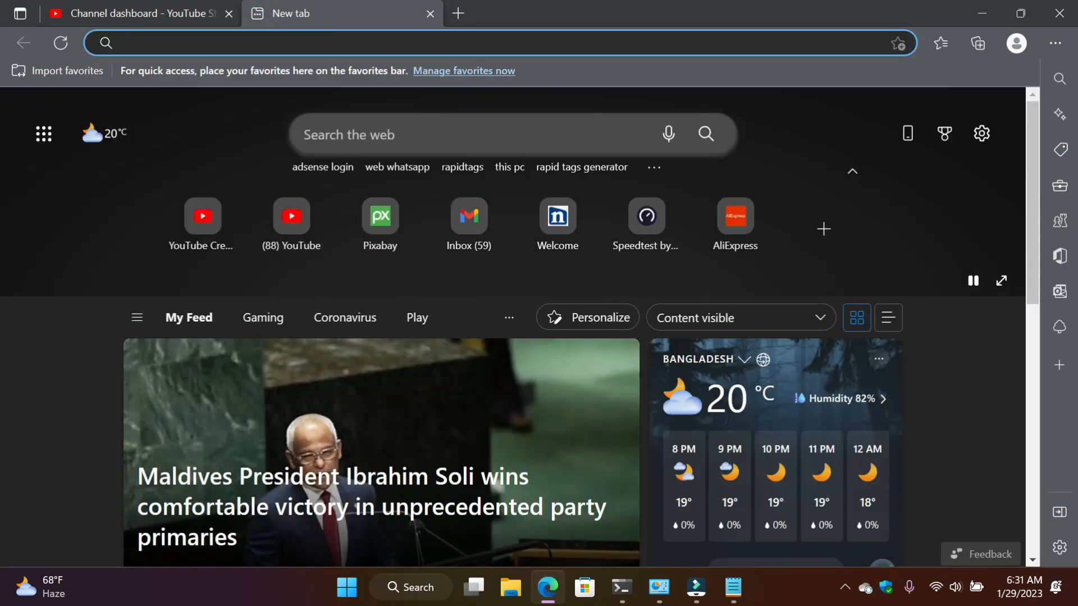
left_click(291, 216)
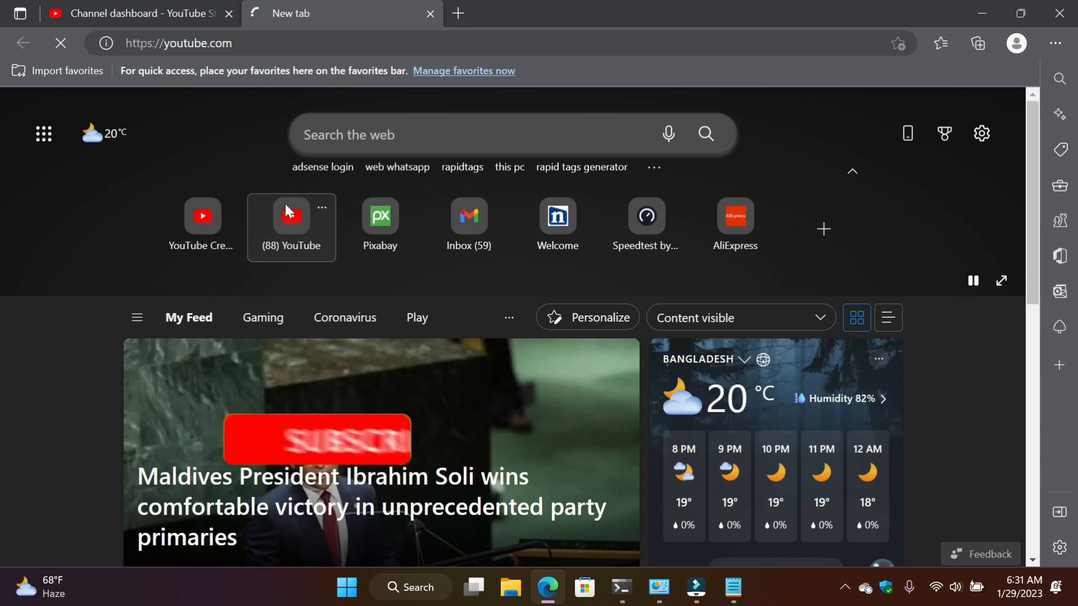
left_click(290, 215)
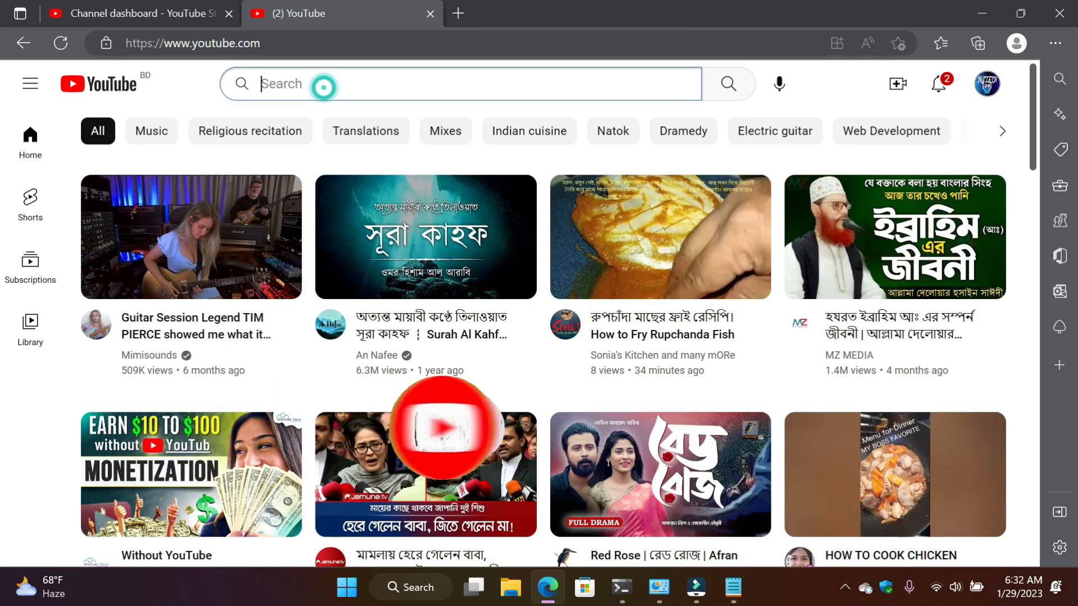
type("nstech")
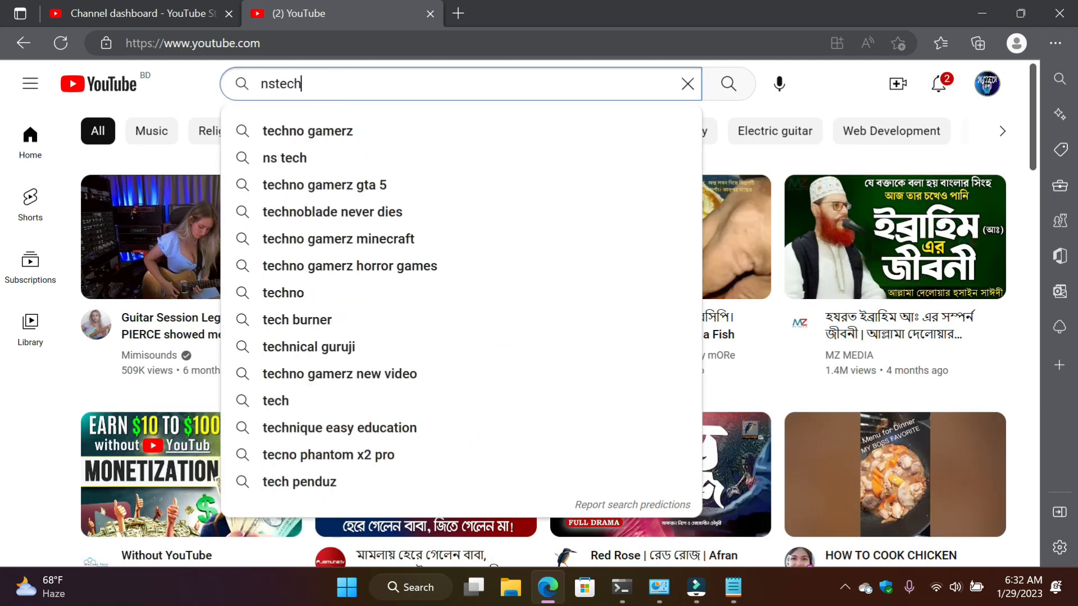
left_click(728, 83)
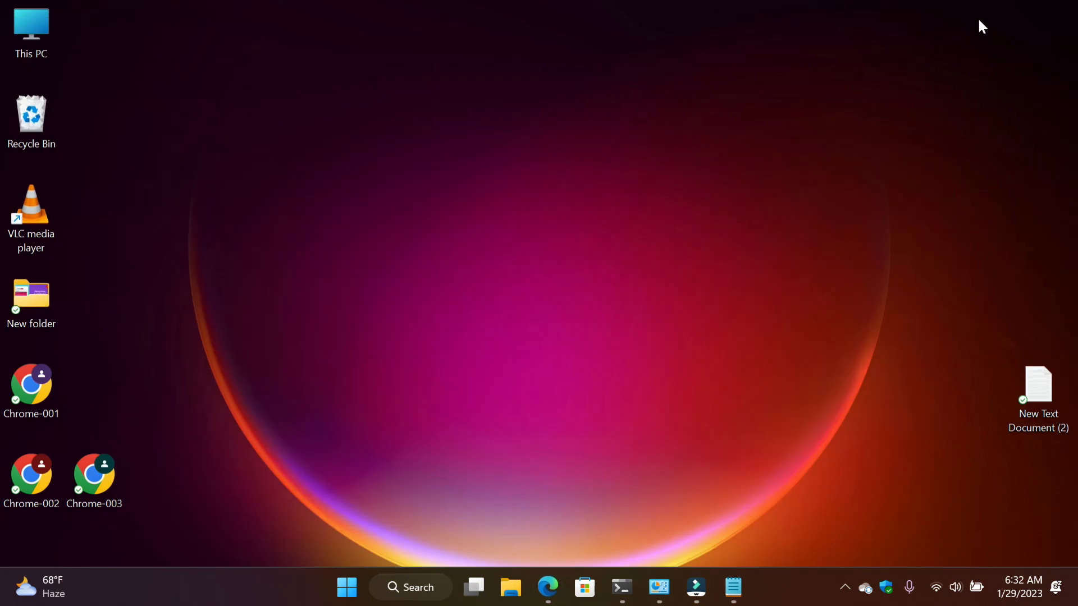
mouse_move(401, 143)
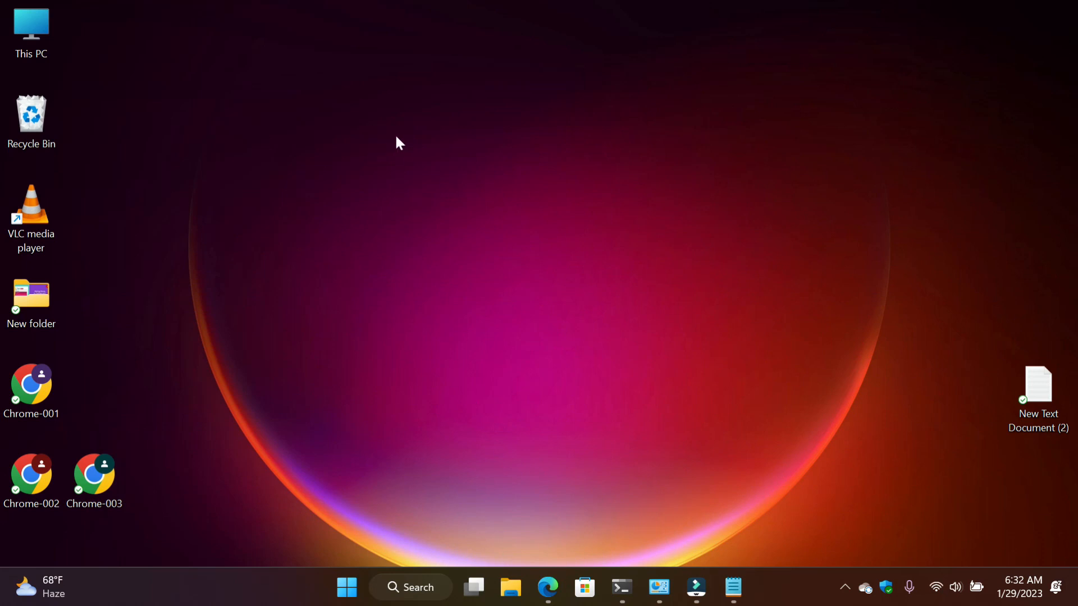
Create a new text document on the desktop and bring up Notepad.
right_click(399, 143)
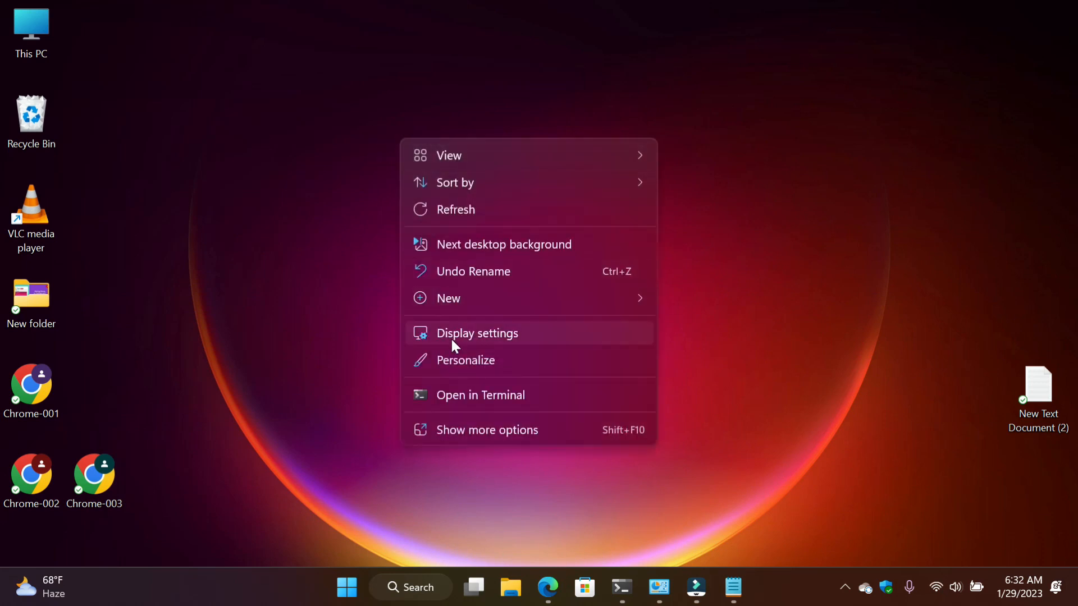
left_click(448, 297)
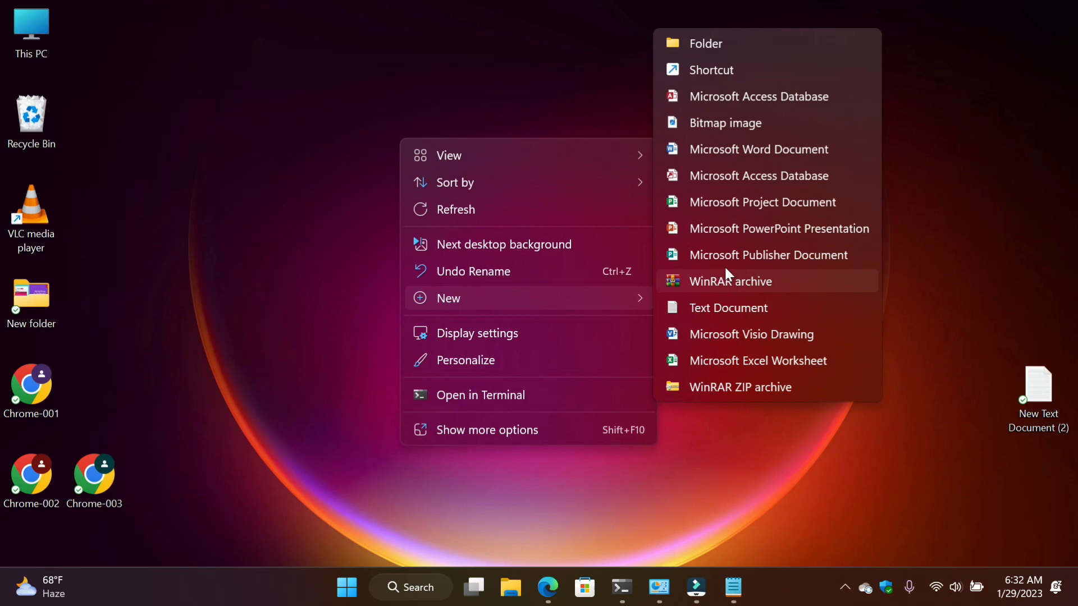
left_click(728, 307)
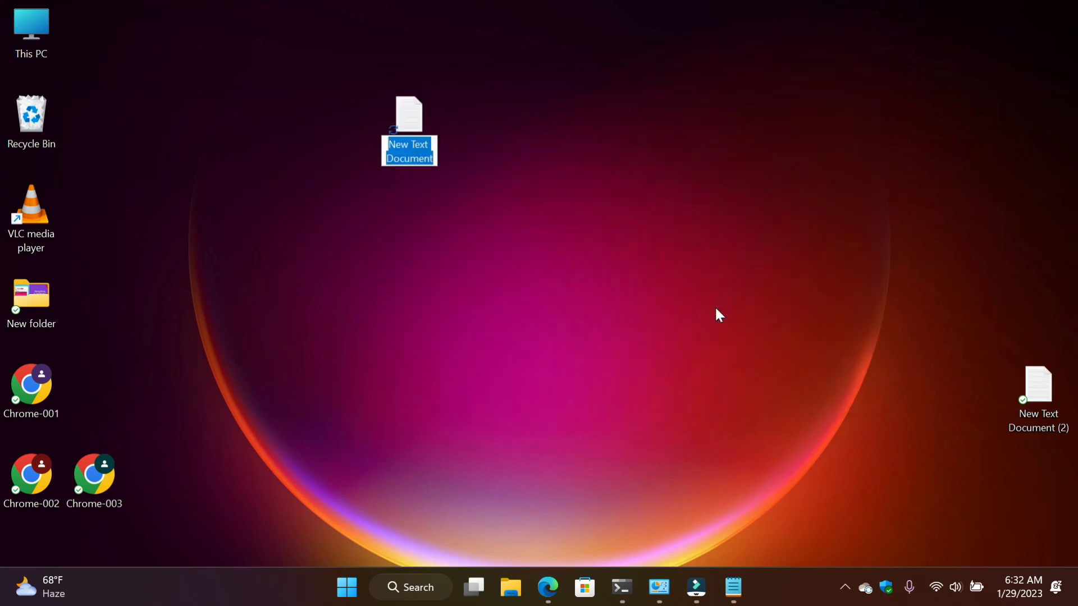
mouse_move(591, 316)
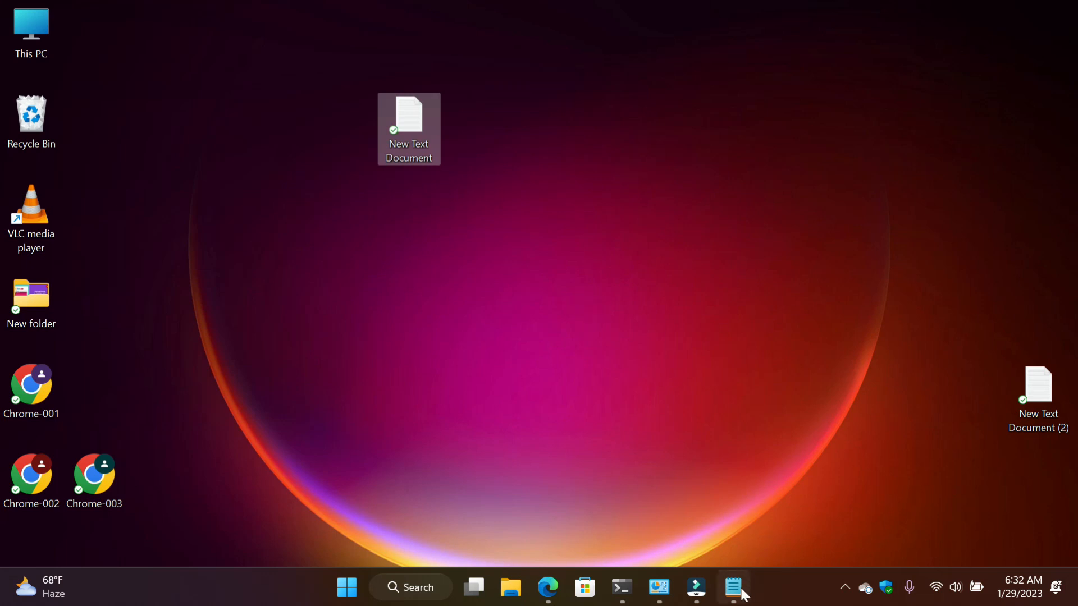
left_click(733, 588)
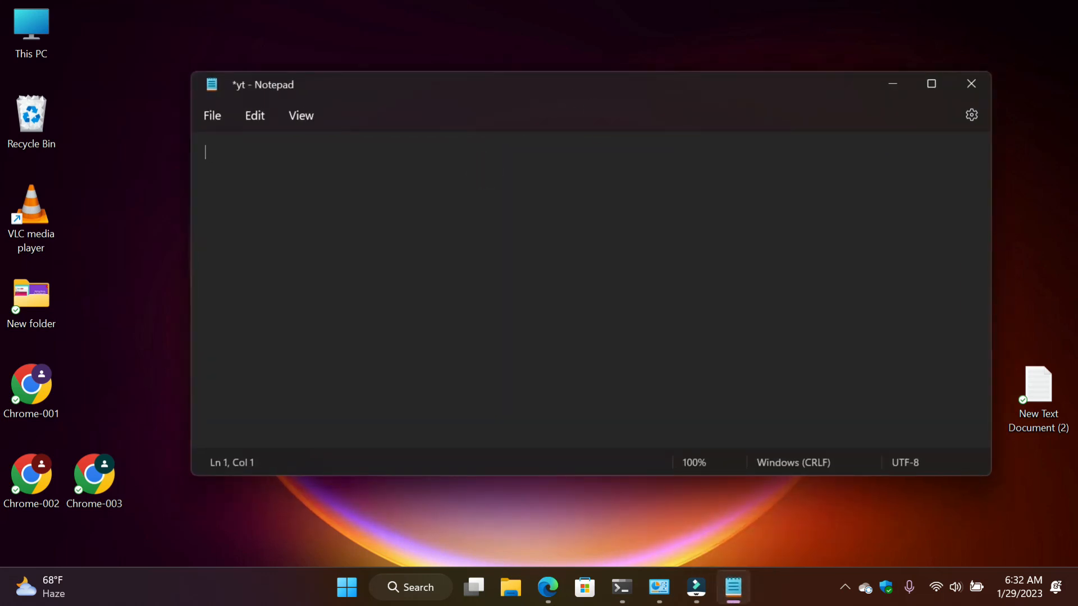
type("@")
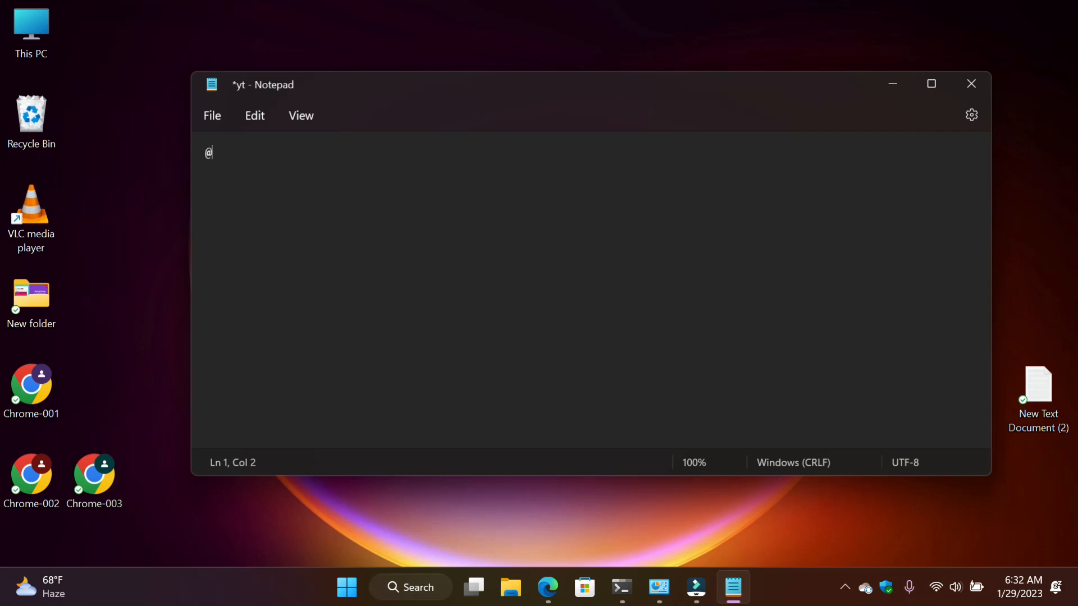
type("echo")
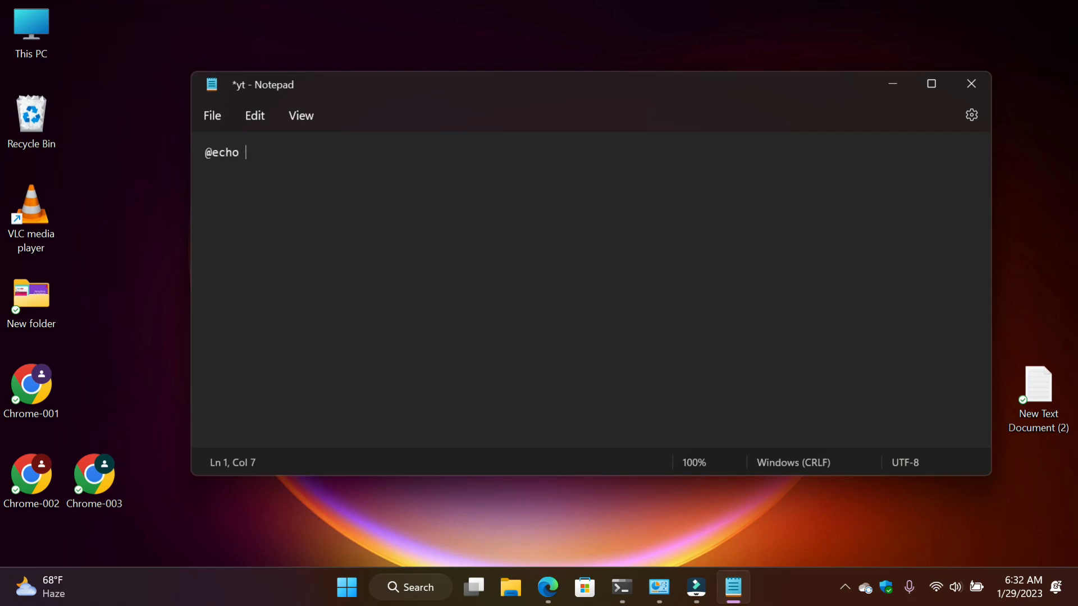
type("off")
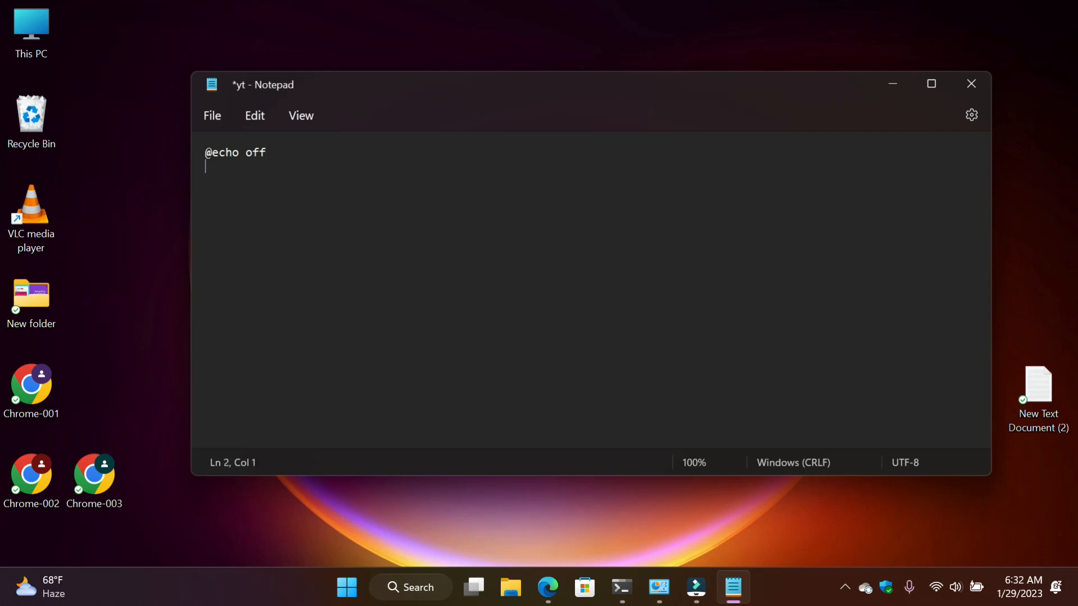
type("start")
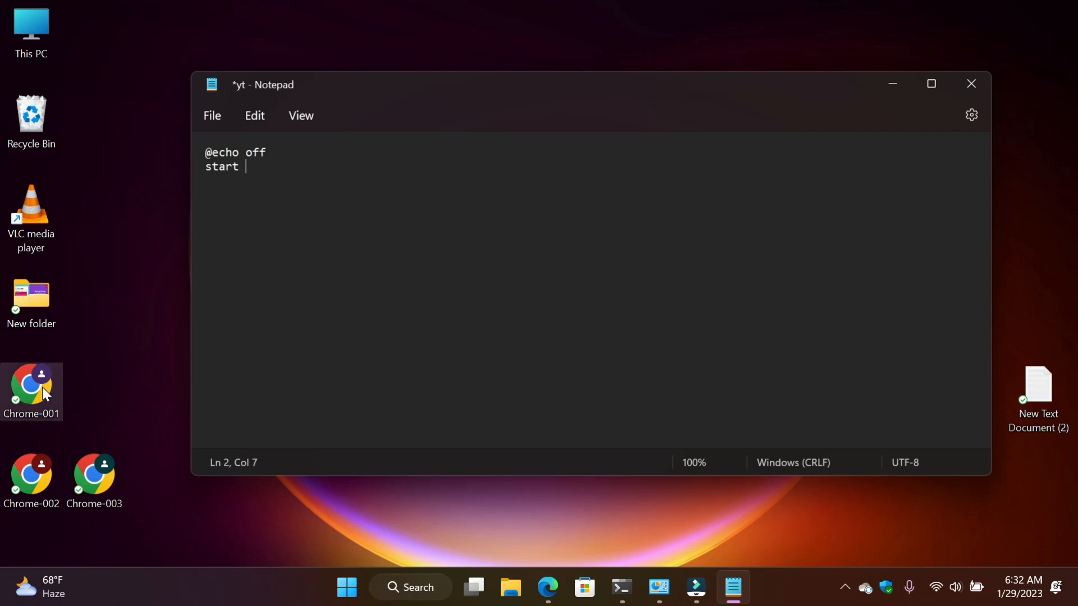
mouse_move(31, 383)
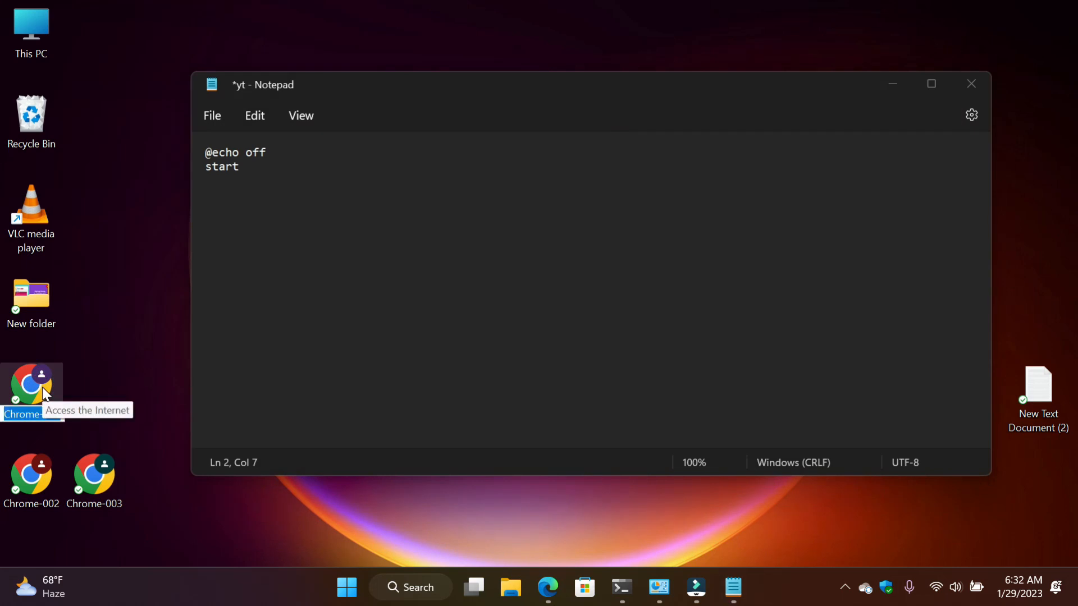
left_click(31, 383)
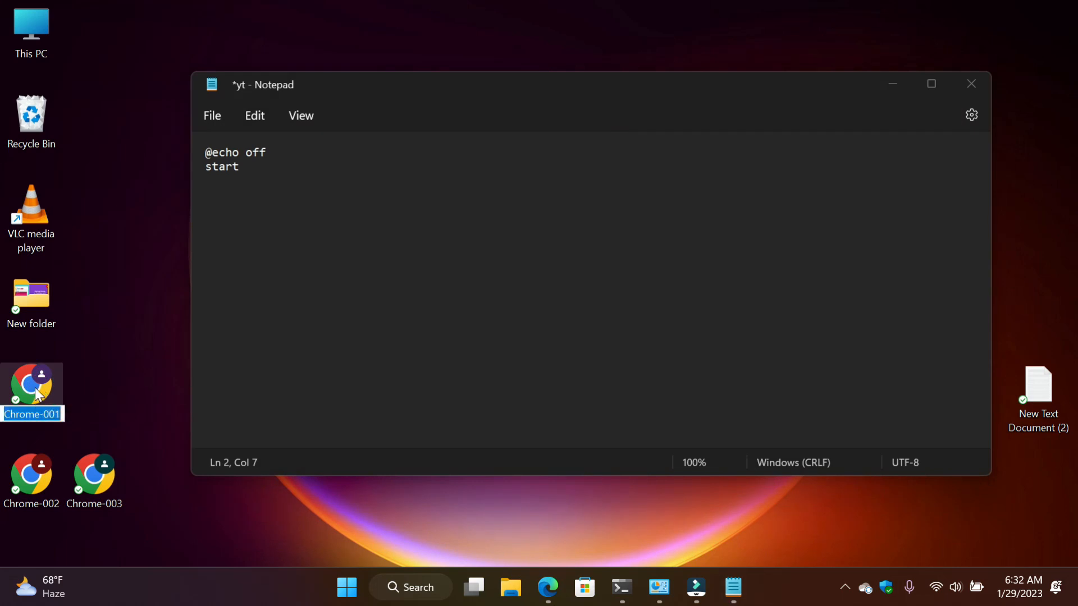
mouse_move(43, 397)
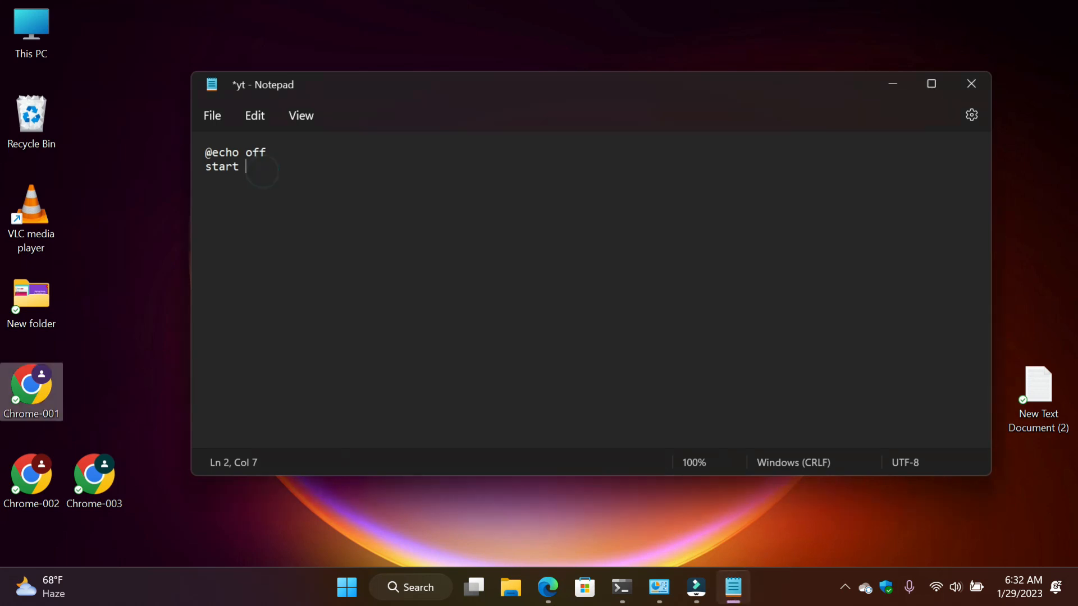
type("Chrome-001")
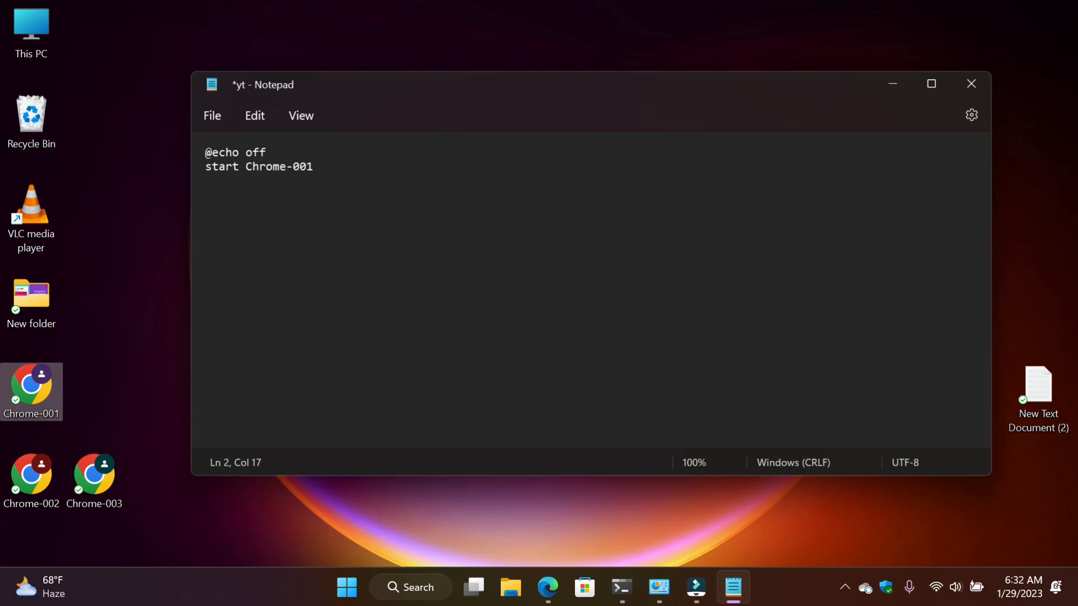
left_click(547, 588)
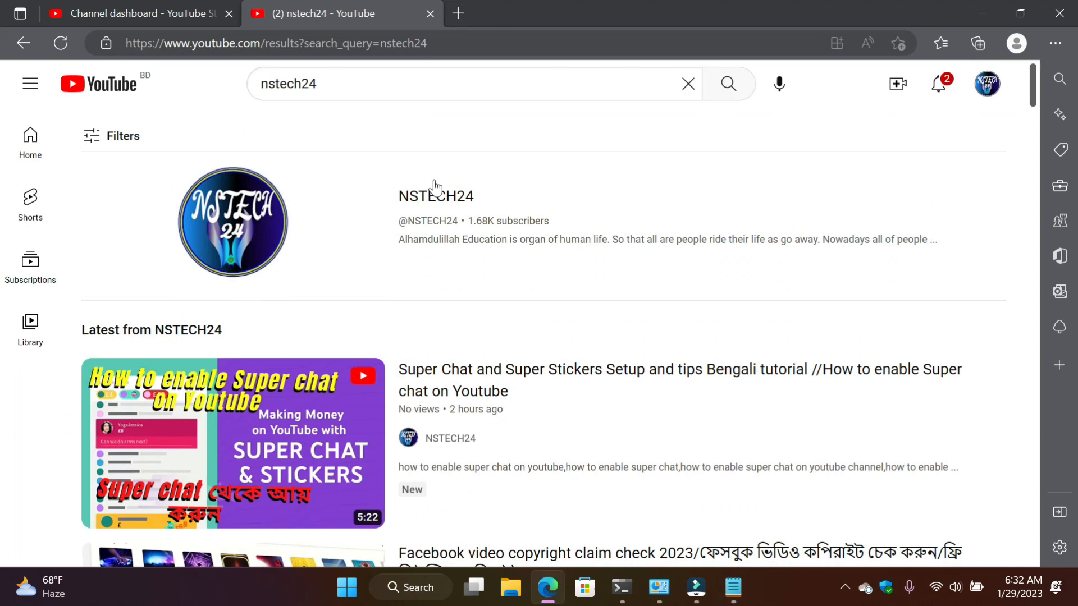
Open NSTECH24's Super Chat tutorial, skip the ad, and copy its video URL.
left_click(233, 444)
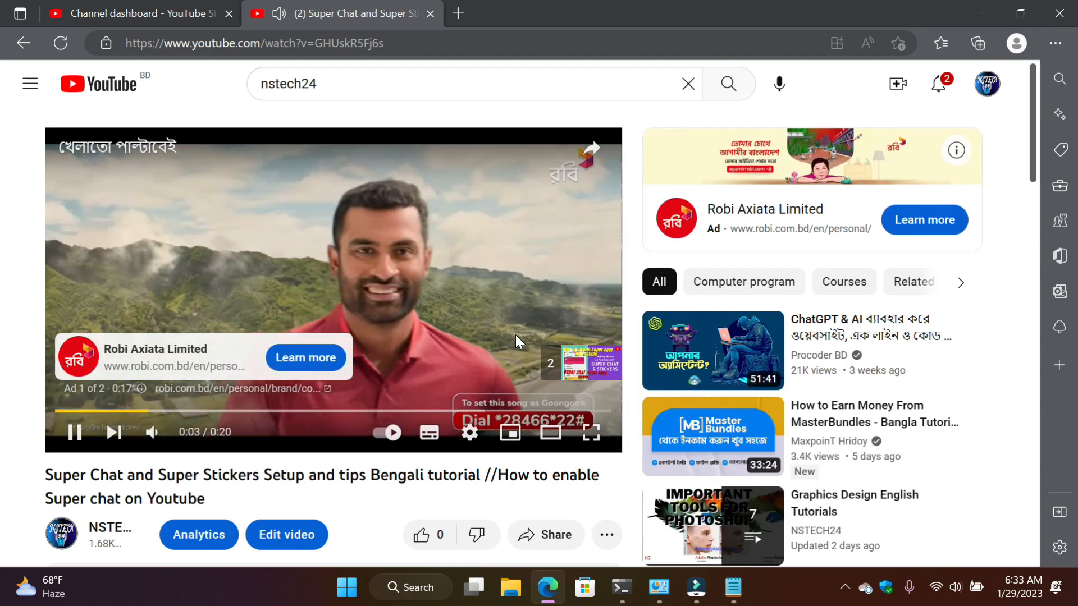
mouse_move(487, 383)
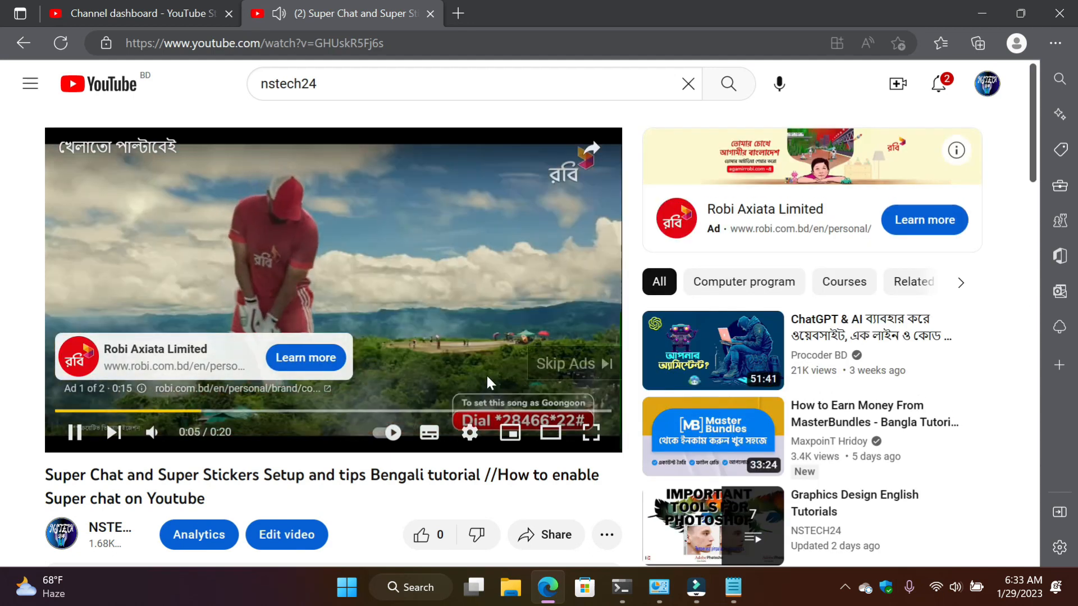
left_click(572, 363)
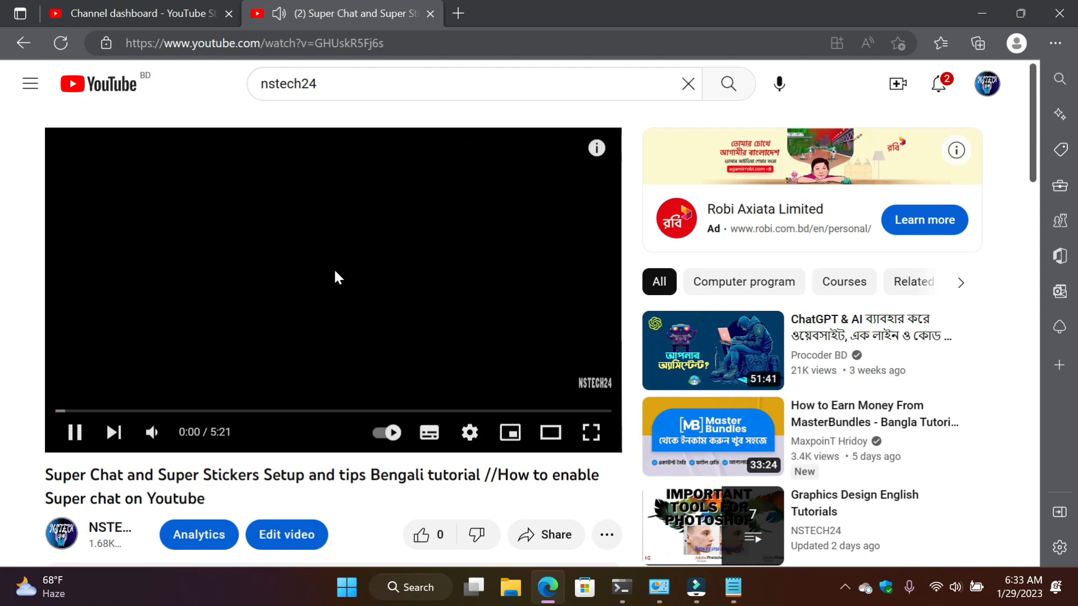
right_click(337, 276)
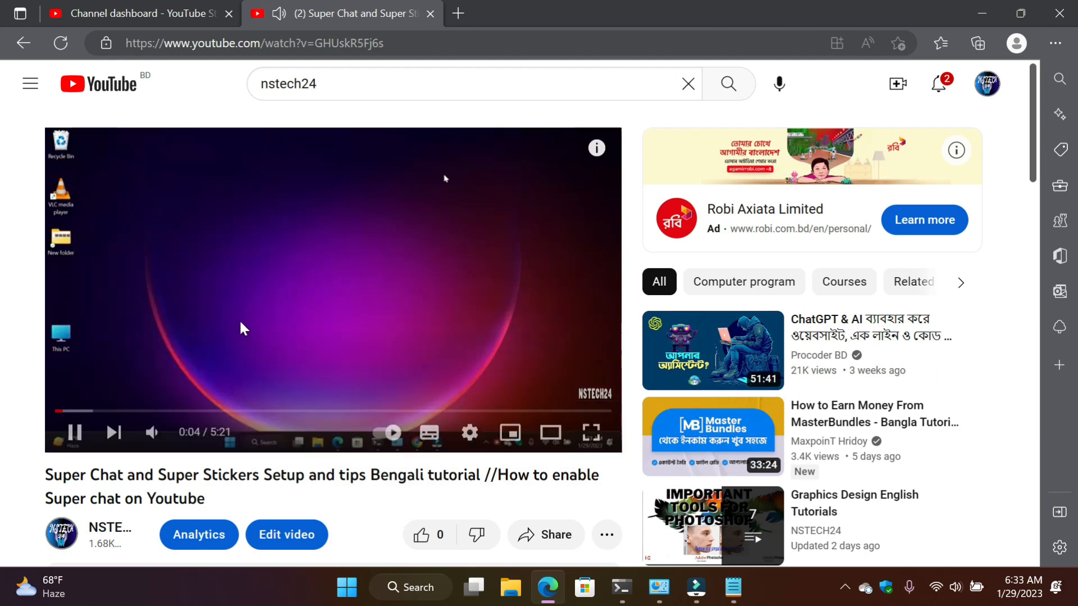
left_click(74, 432)
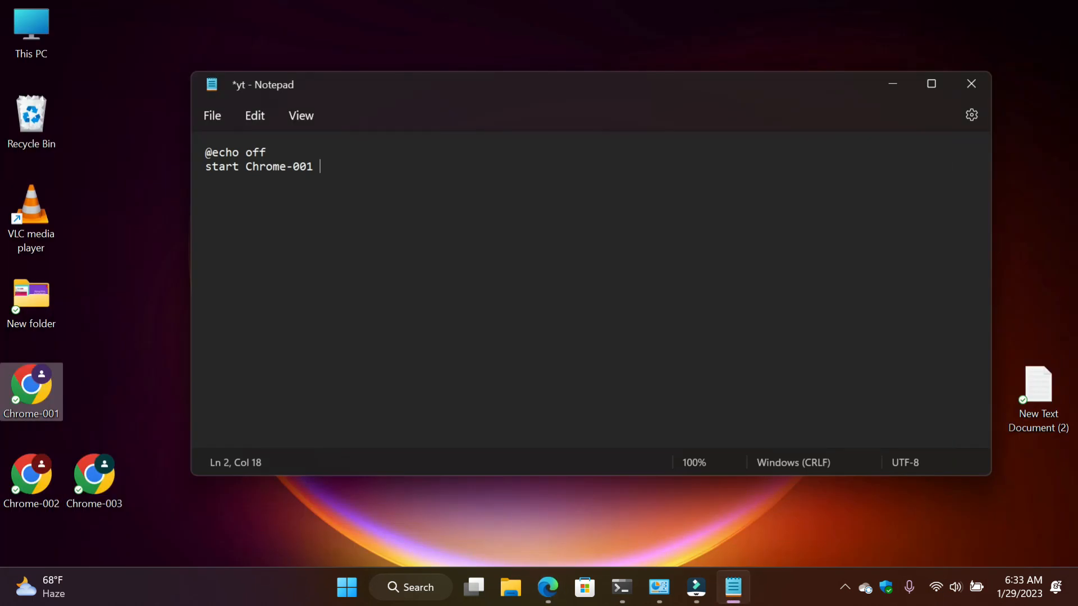
type("https://youtu.be/GHUskR5Fj6s")
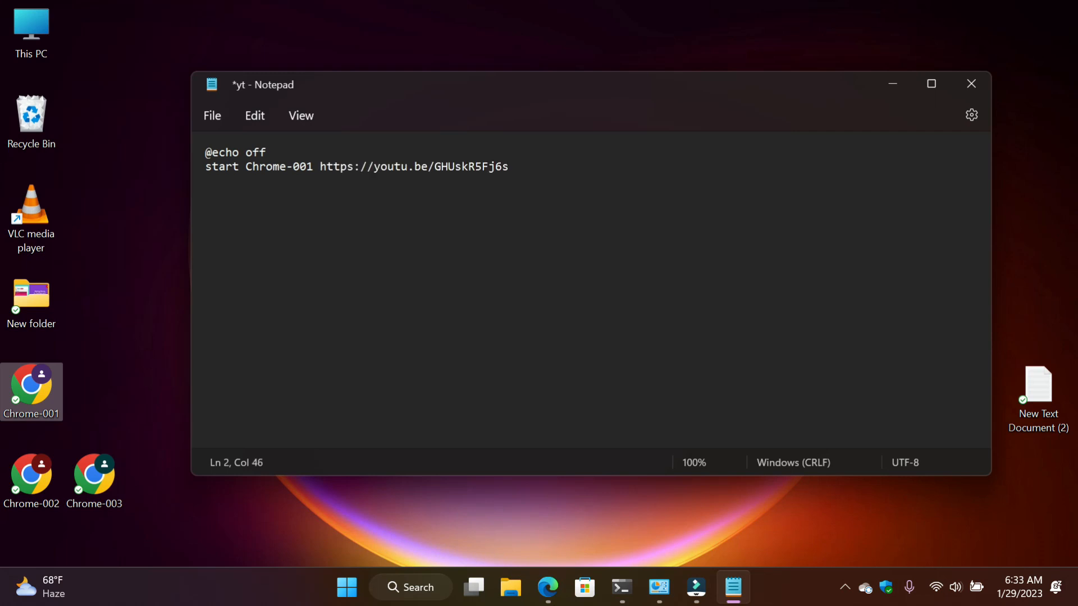
double_click(468, 166)
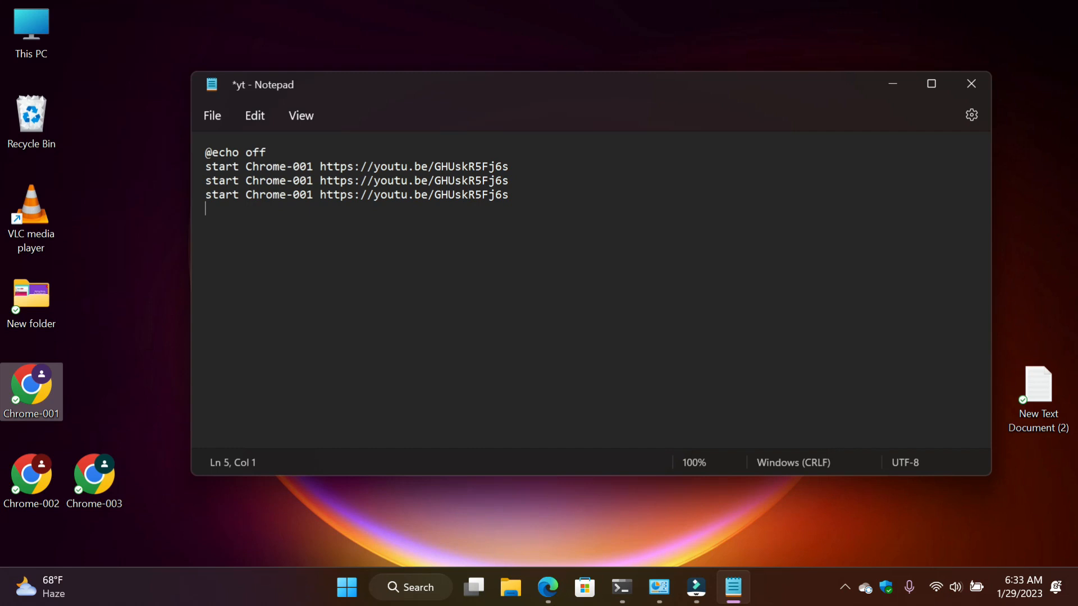
key("Backspace")
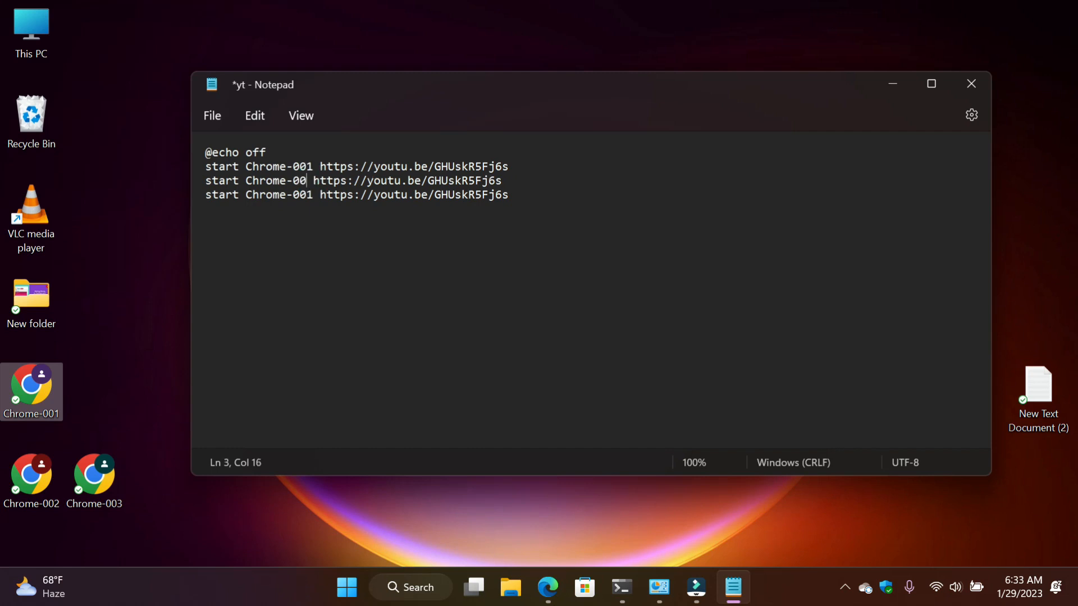
type("2")
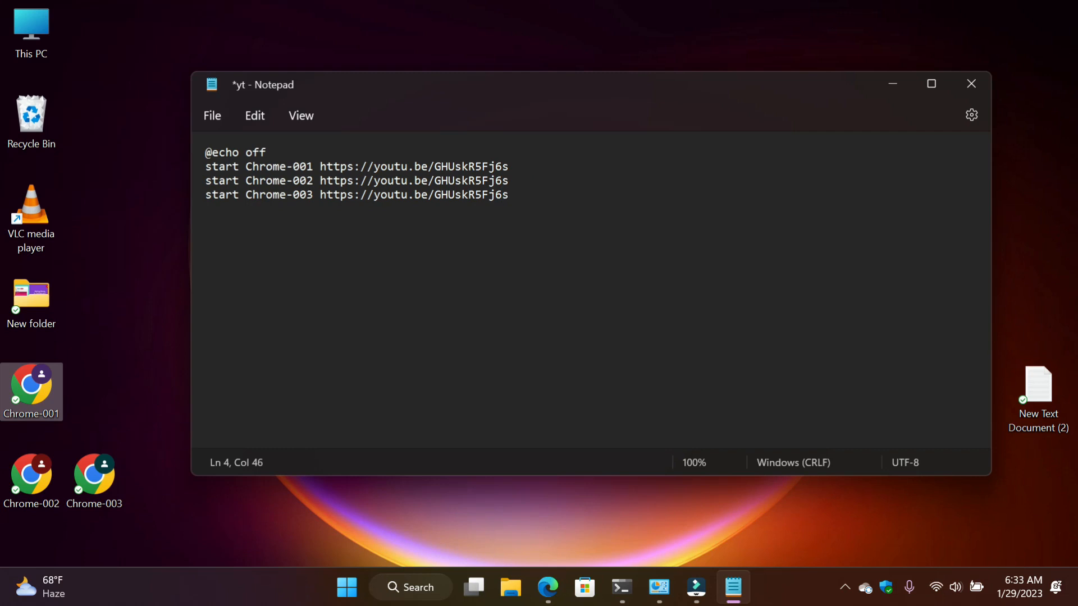
mouse_move(553, 555)
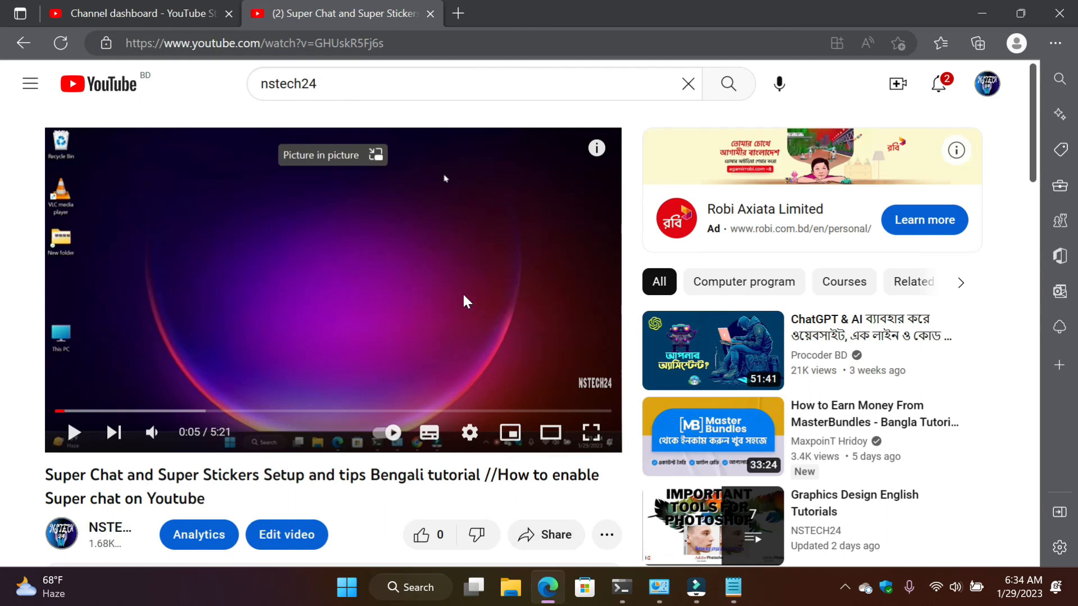
Open the 'IDM Features in Chrome Browser' YouTube tutorial and copy its short link.
scroll("down", 3)
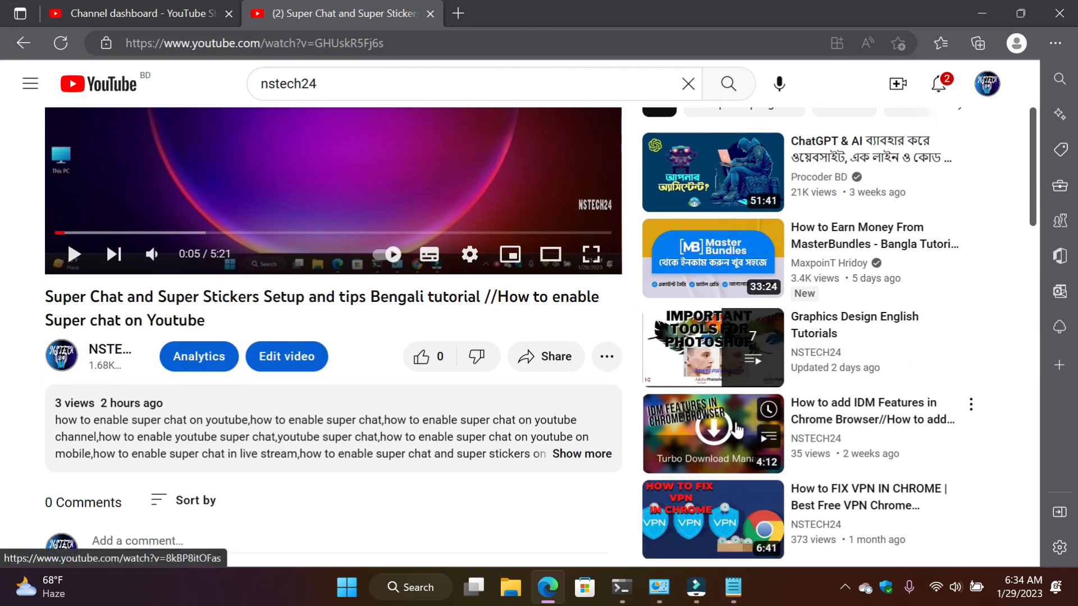
left_click(711, 434)
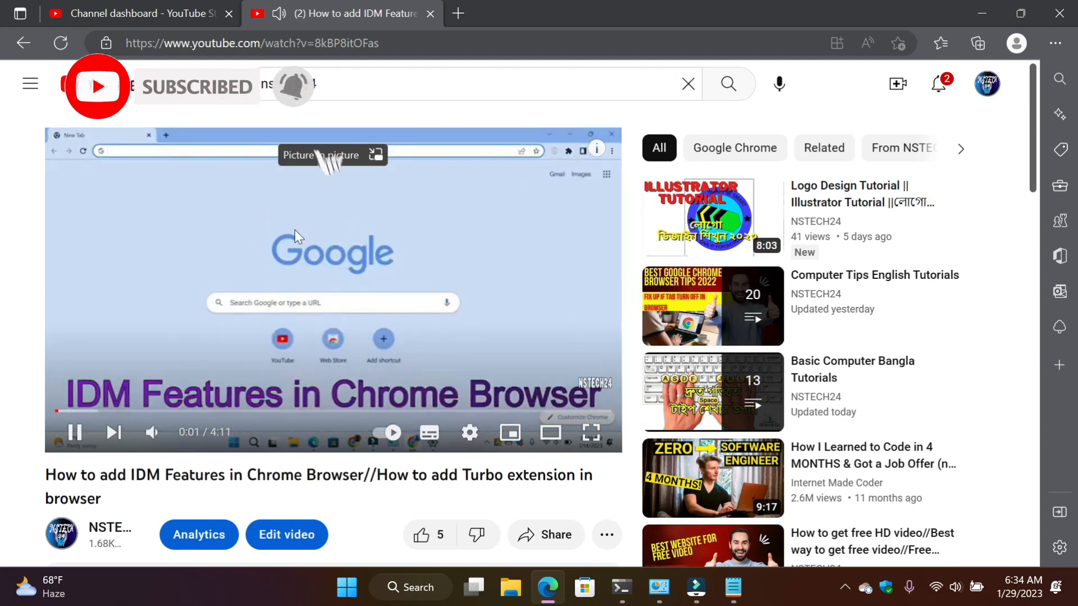
left_click(611, 151)
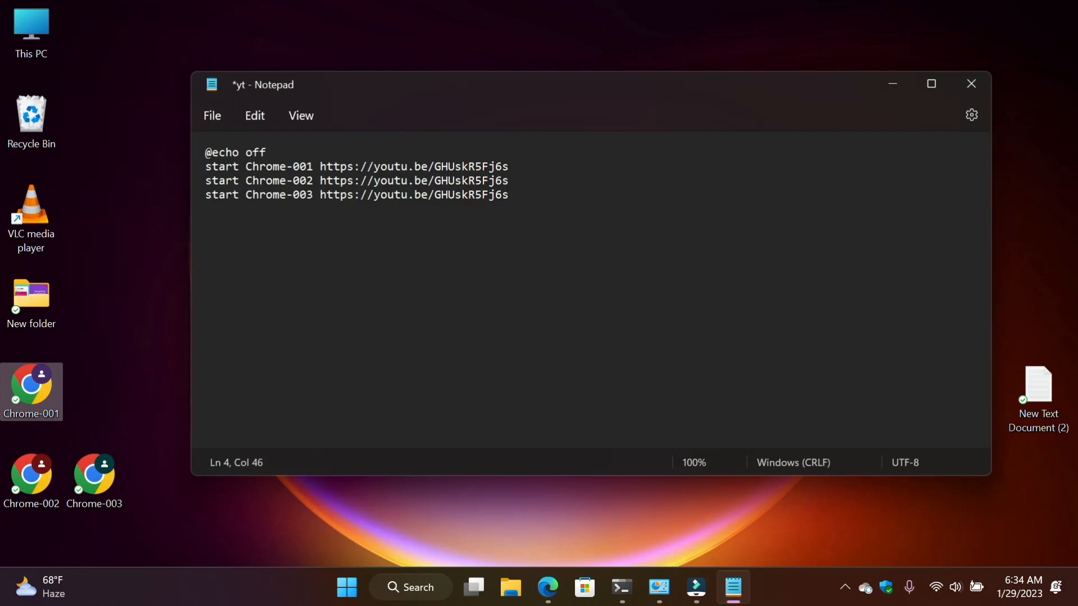
key("BackSpace")
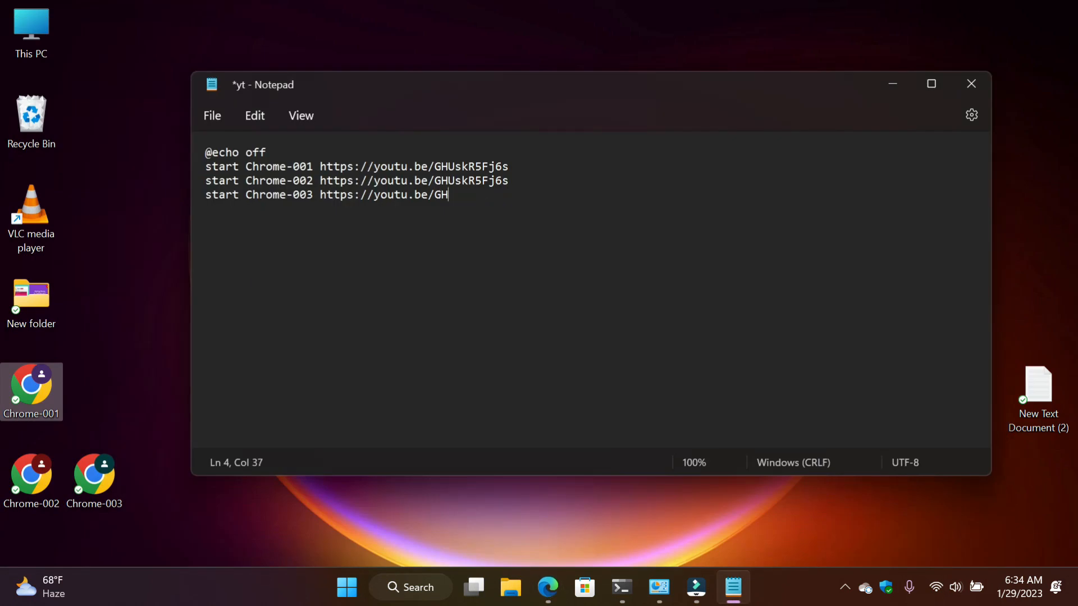
key("Backspace")
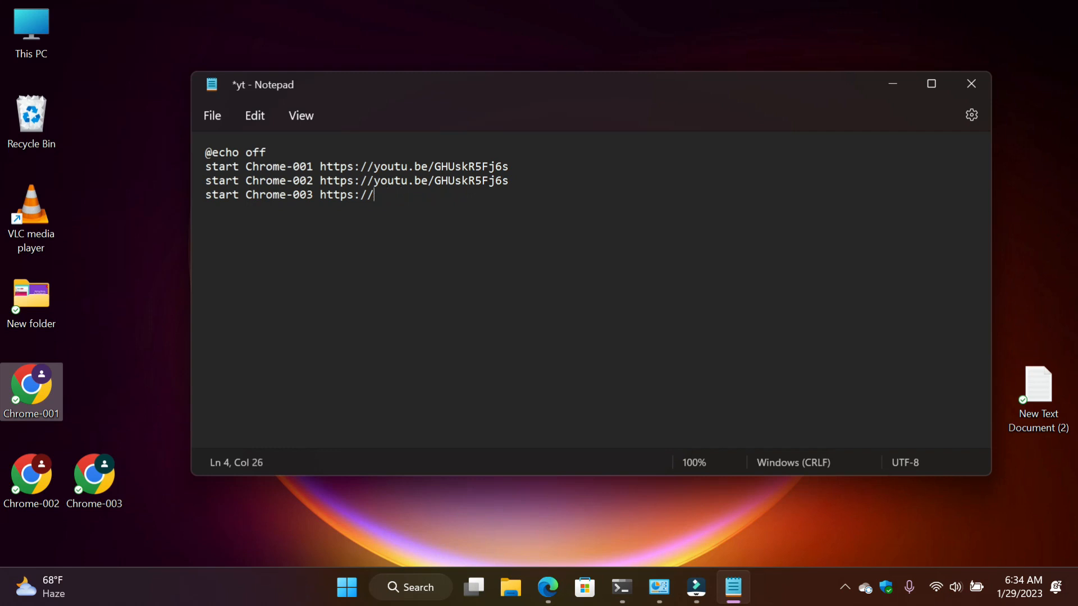
key("Backspace")
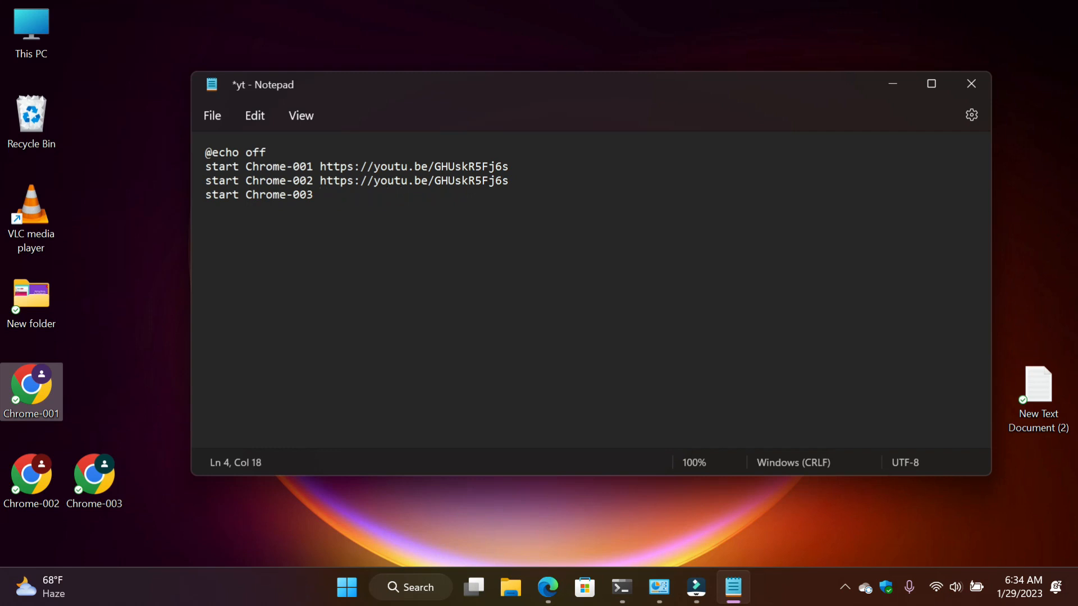
type("https://youtu.be/8kBP8itOFas")
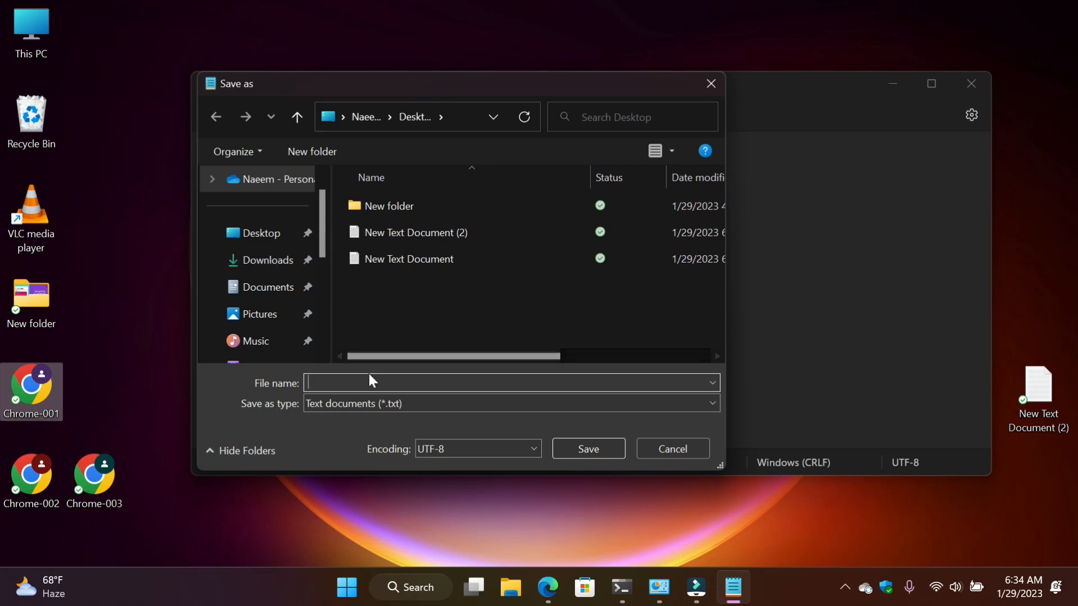
Enter the file name 'youtube watch time.bat' and save the script.
type("youtu")
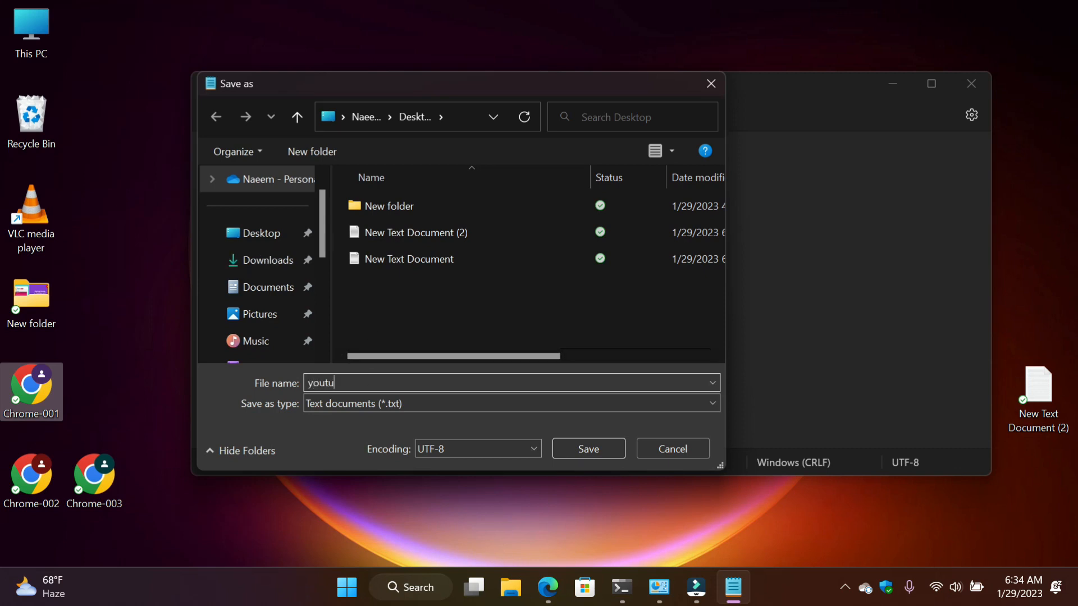
type("be watc")
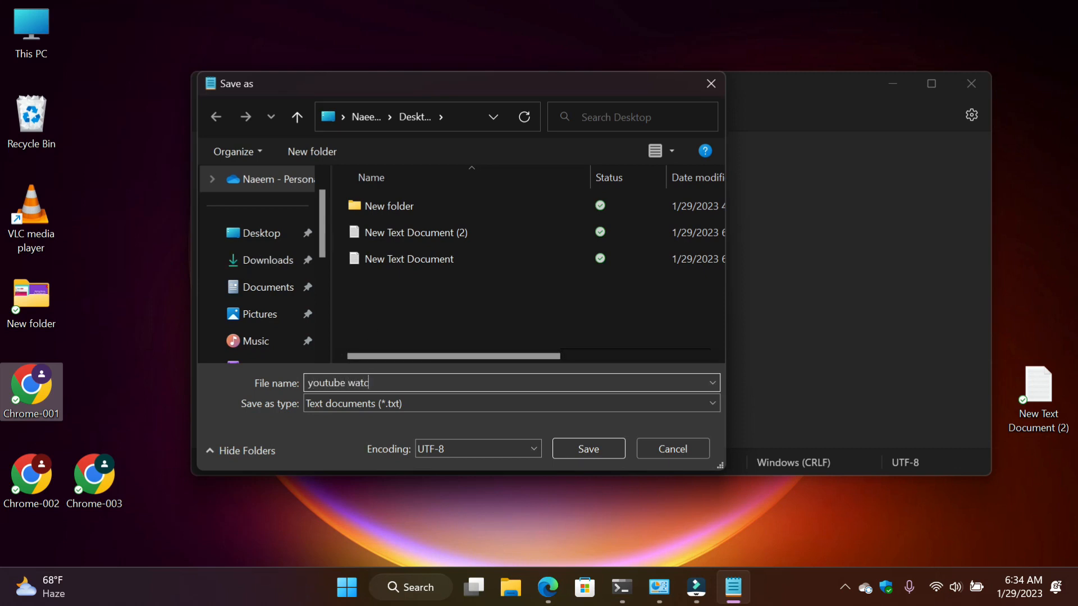
type("h time y")
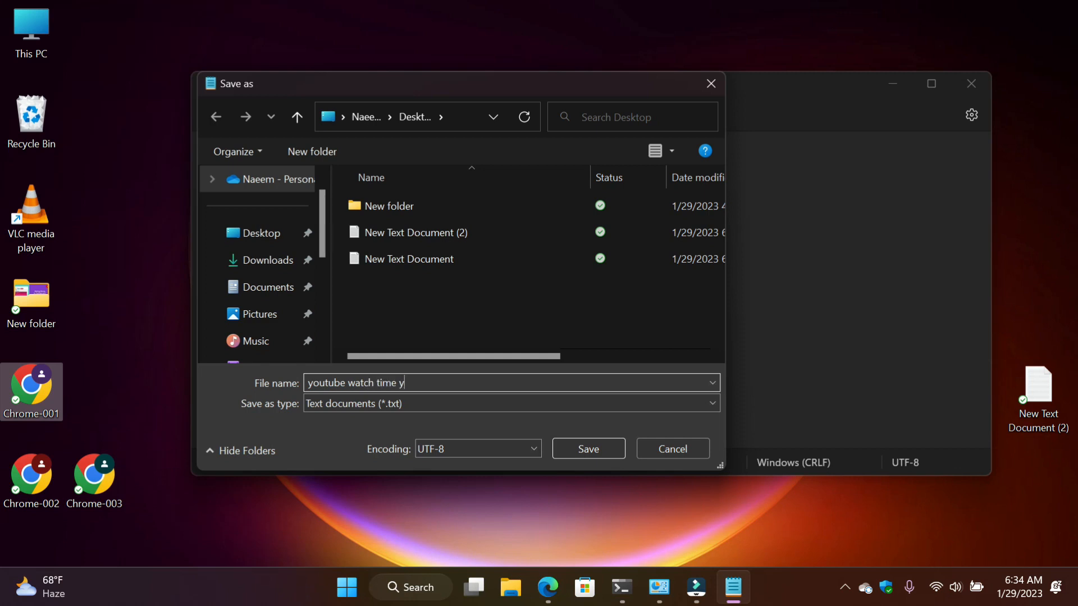
key("Backspace")
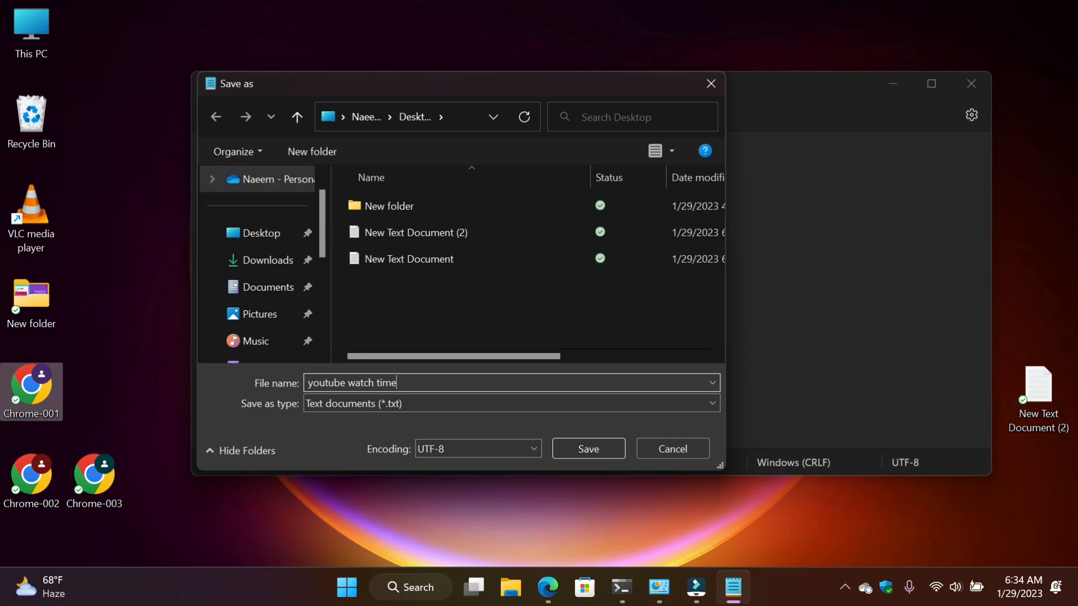
type(".ba")
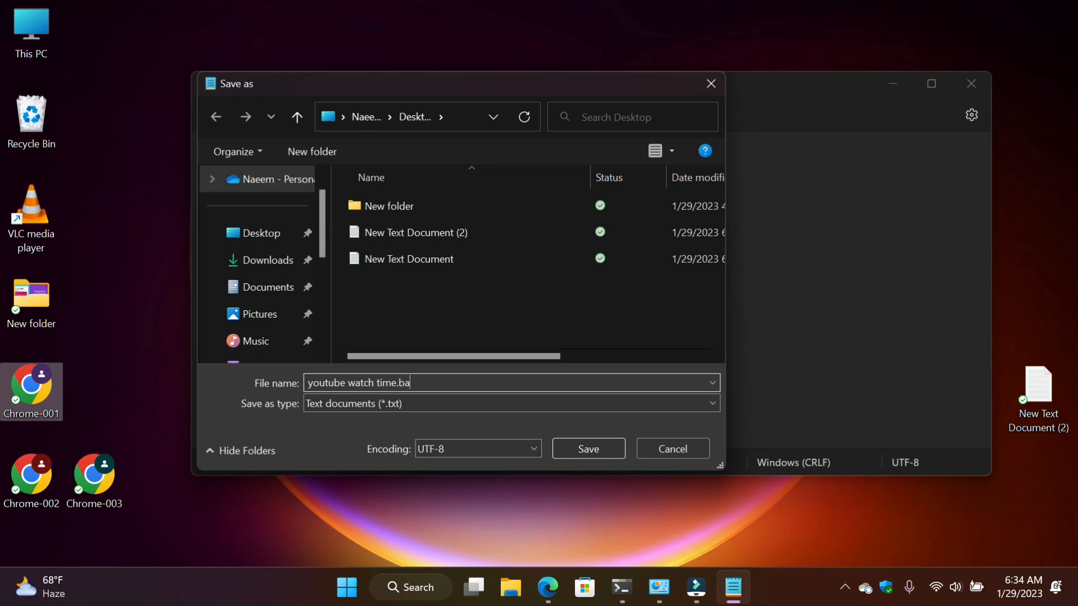
type("t")
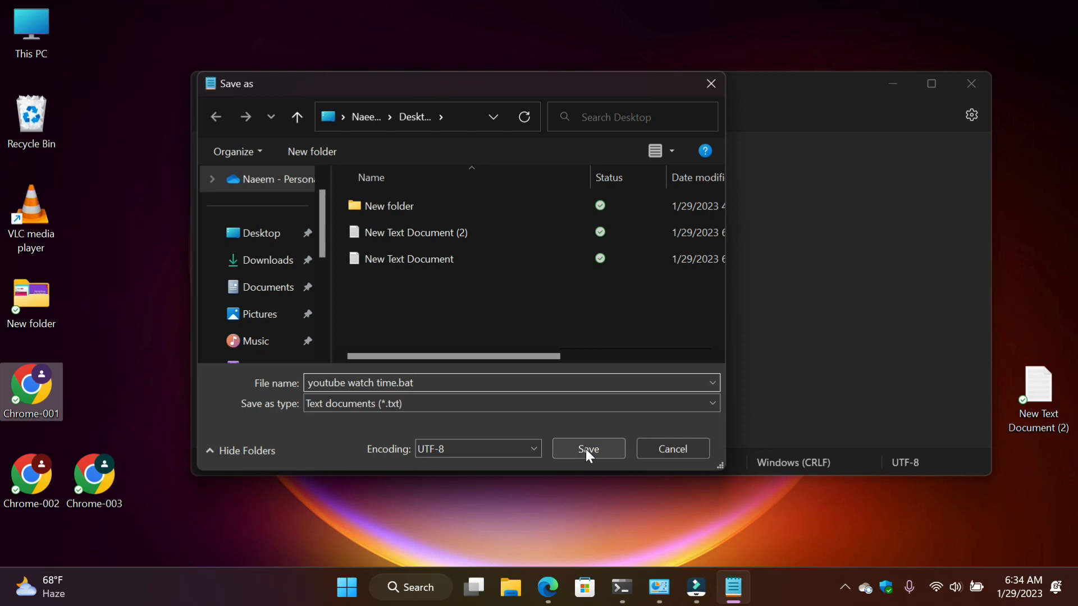
left_click(588, 449)
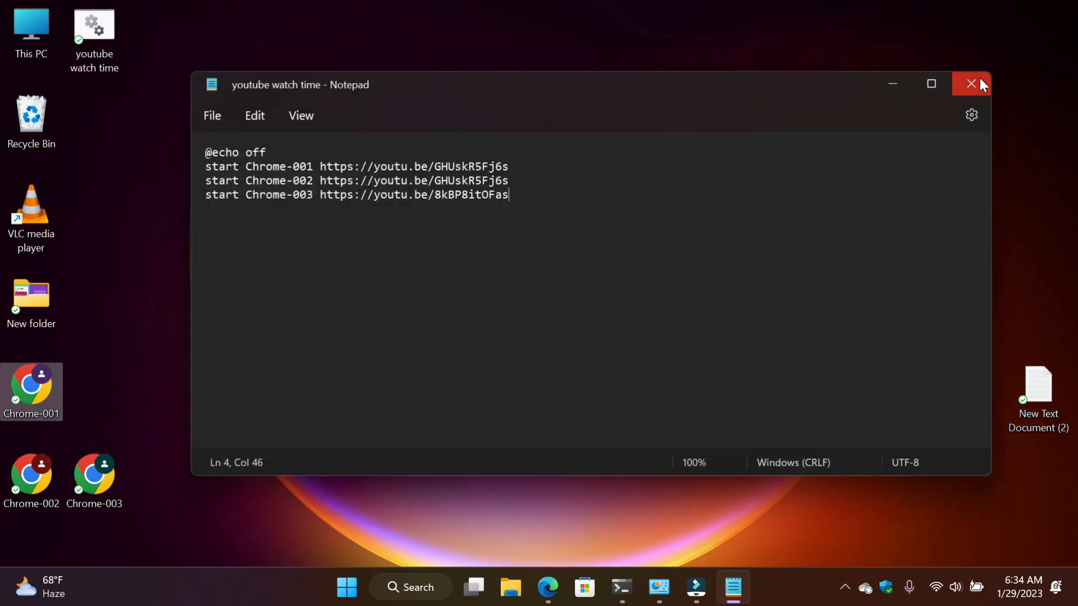
Close the saved youtube watch time.bat script in Notepad.
left_click(971, 83)
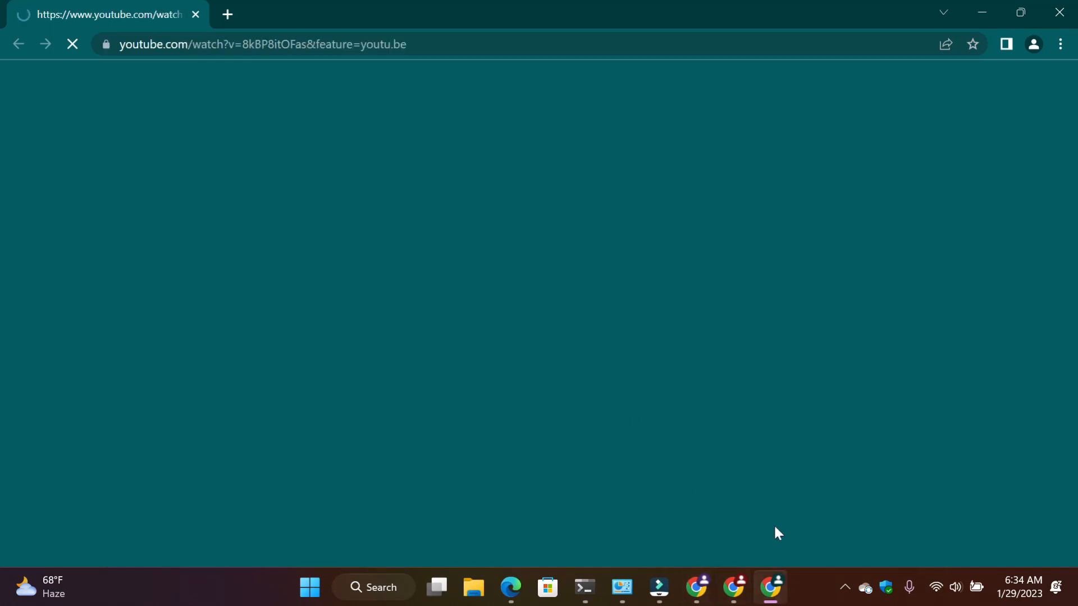
mouse_move(692, 419)
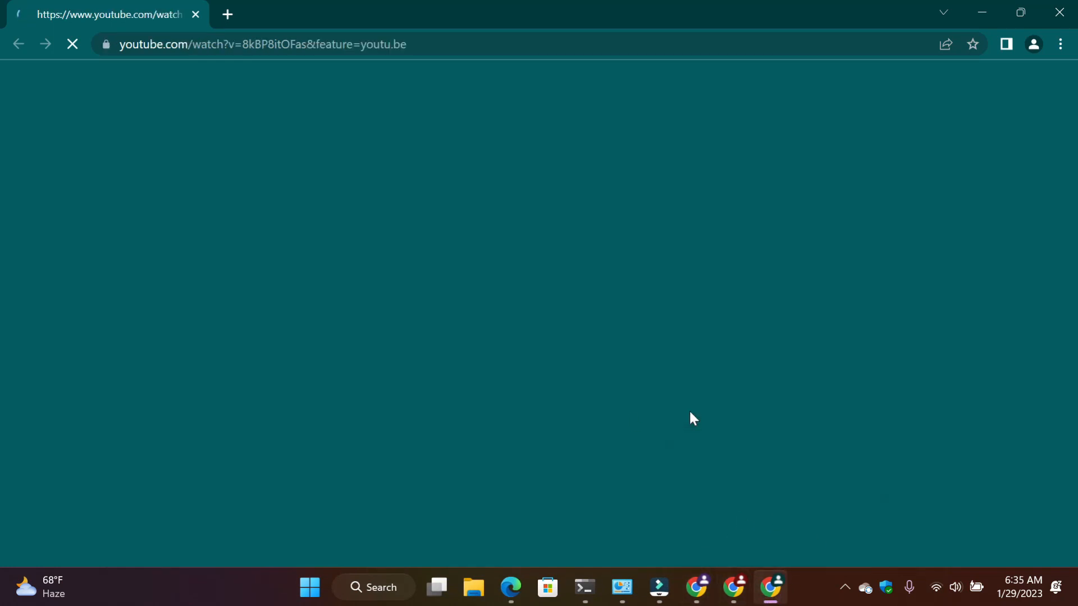